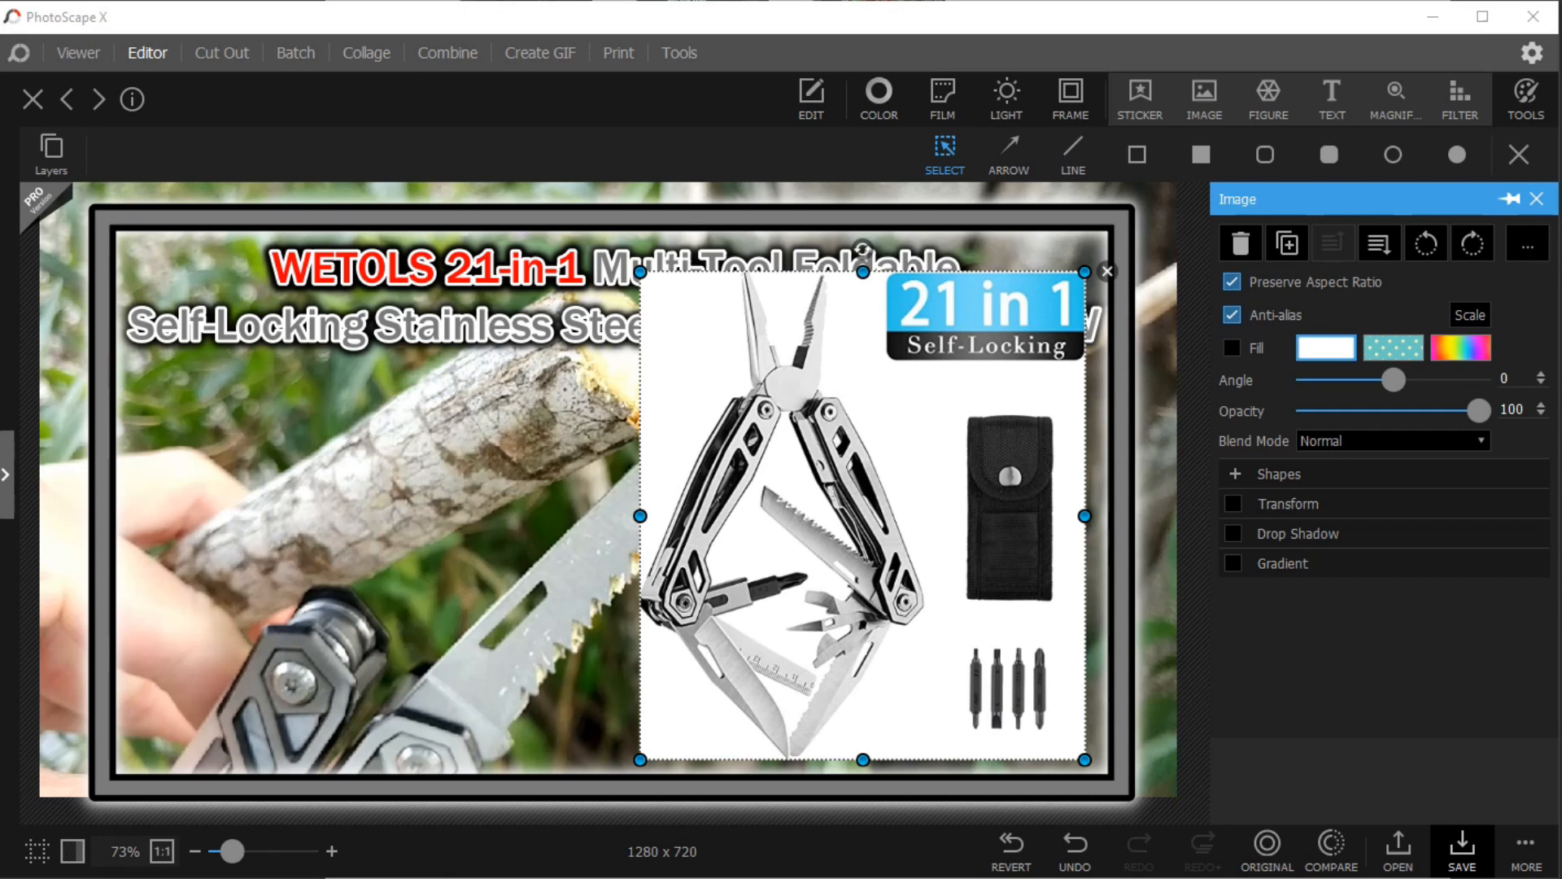
pyautogui.moveTo(807, 495)
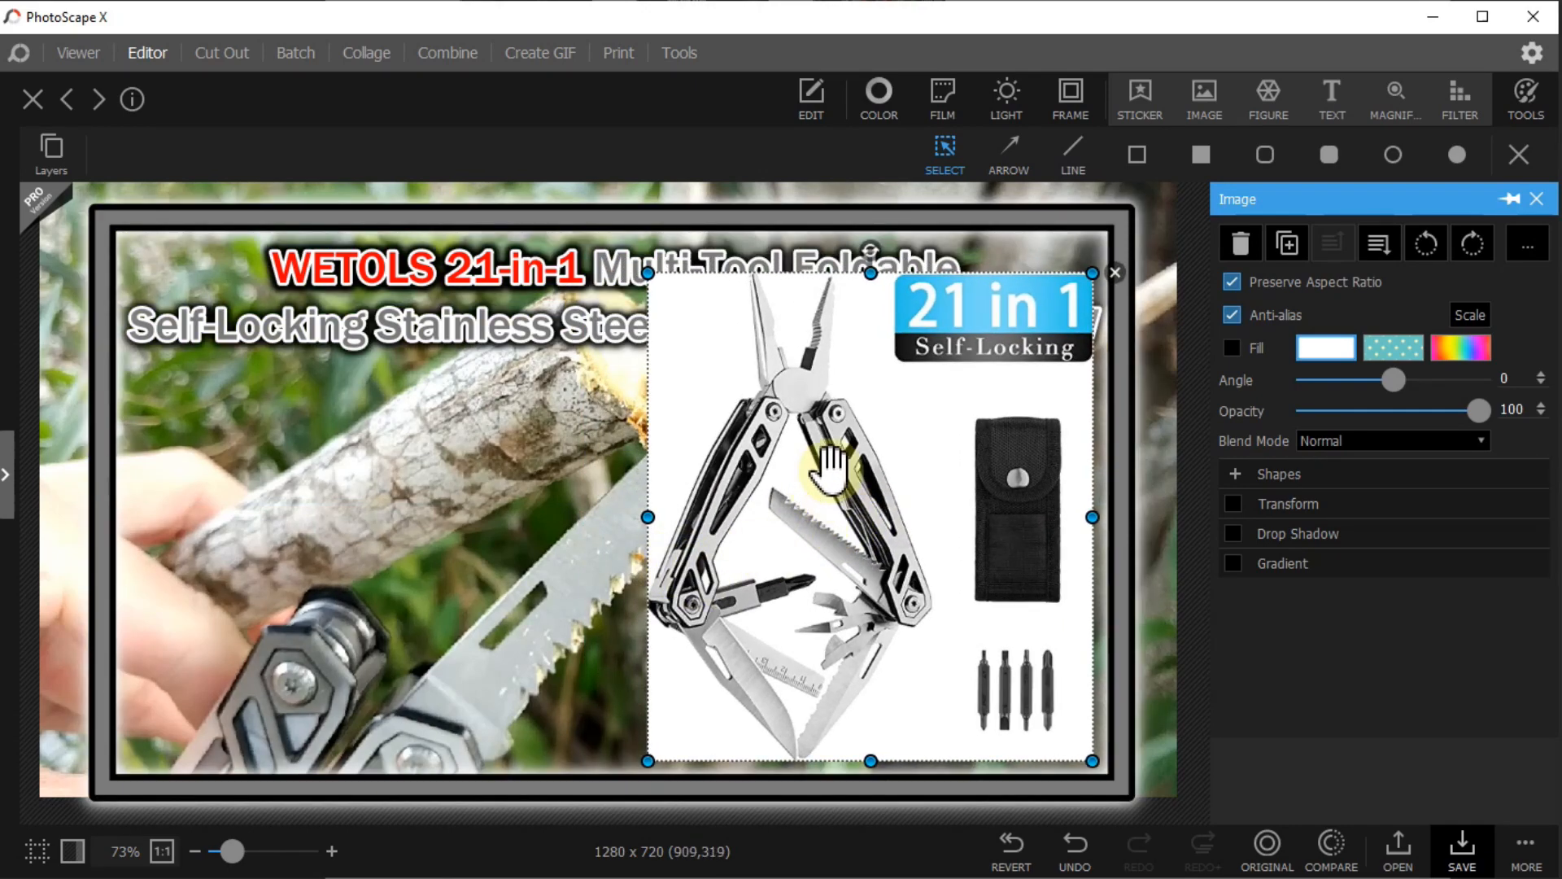
pyautogui.moveTo(916, 495)
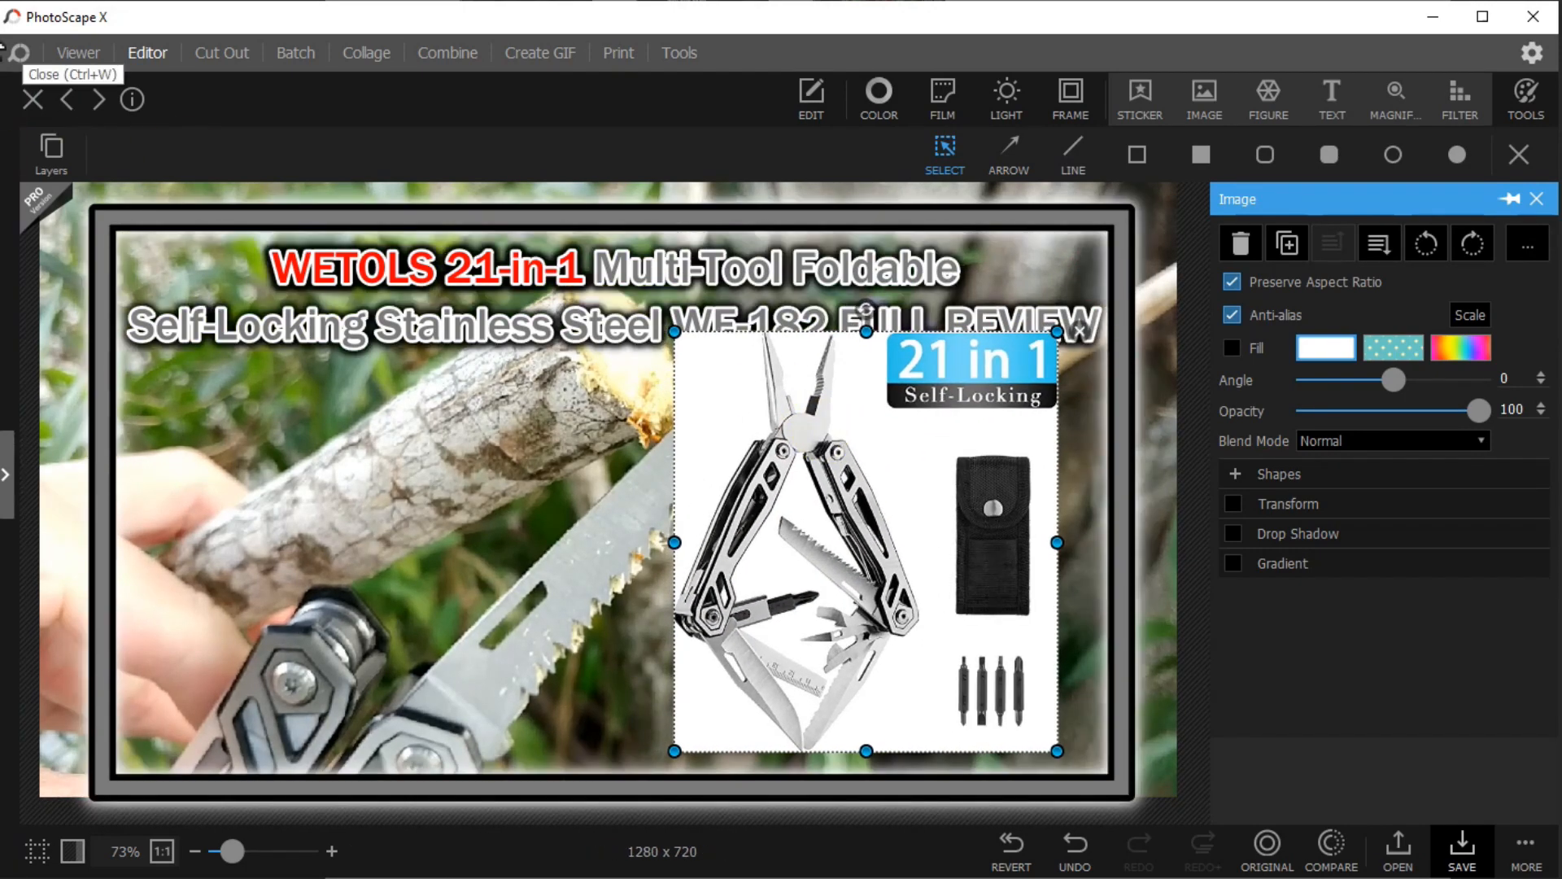
pyautogui.moveTo(1006, 398)
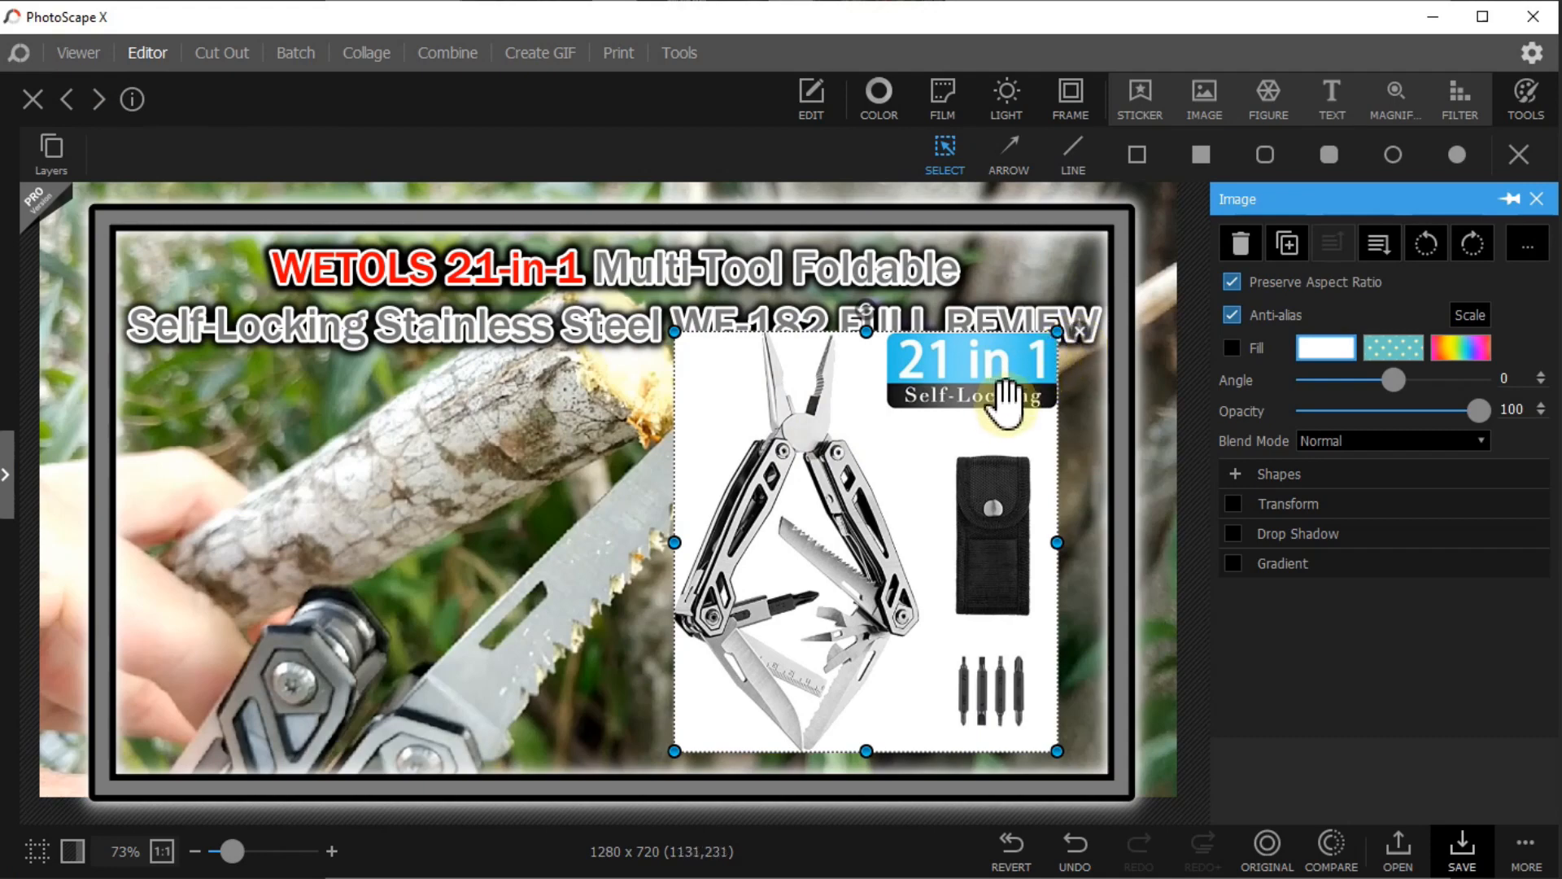
pyautogui.moveTo(1524, 100)
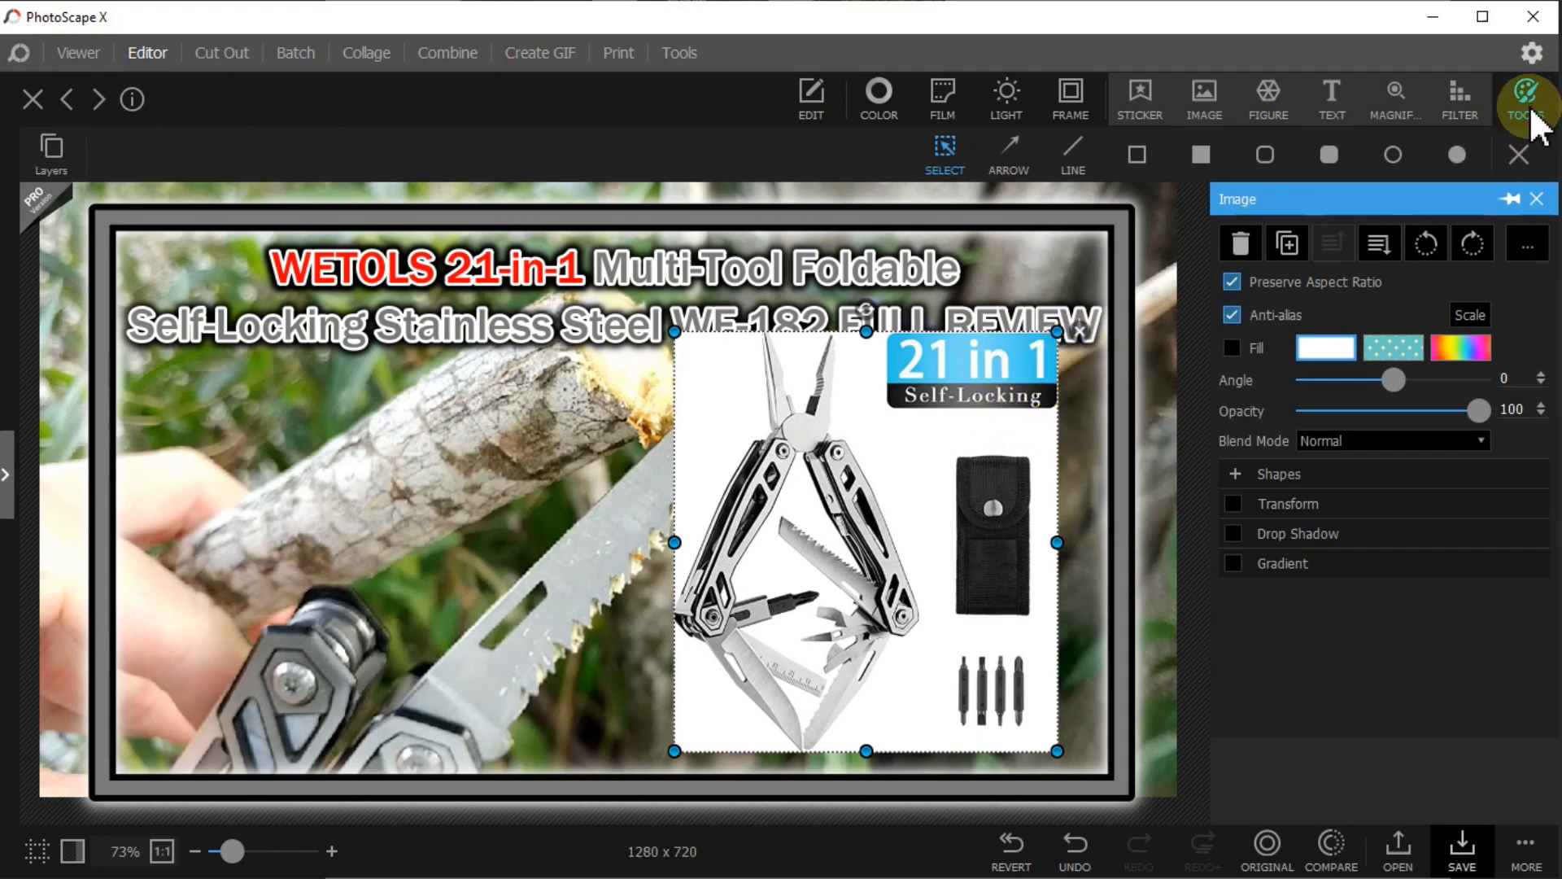
pyautogui.click(1523, 98)
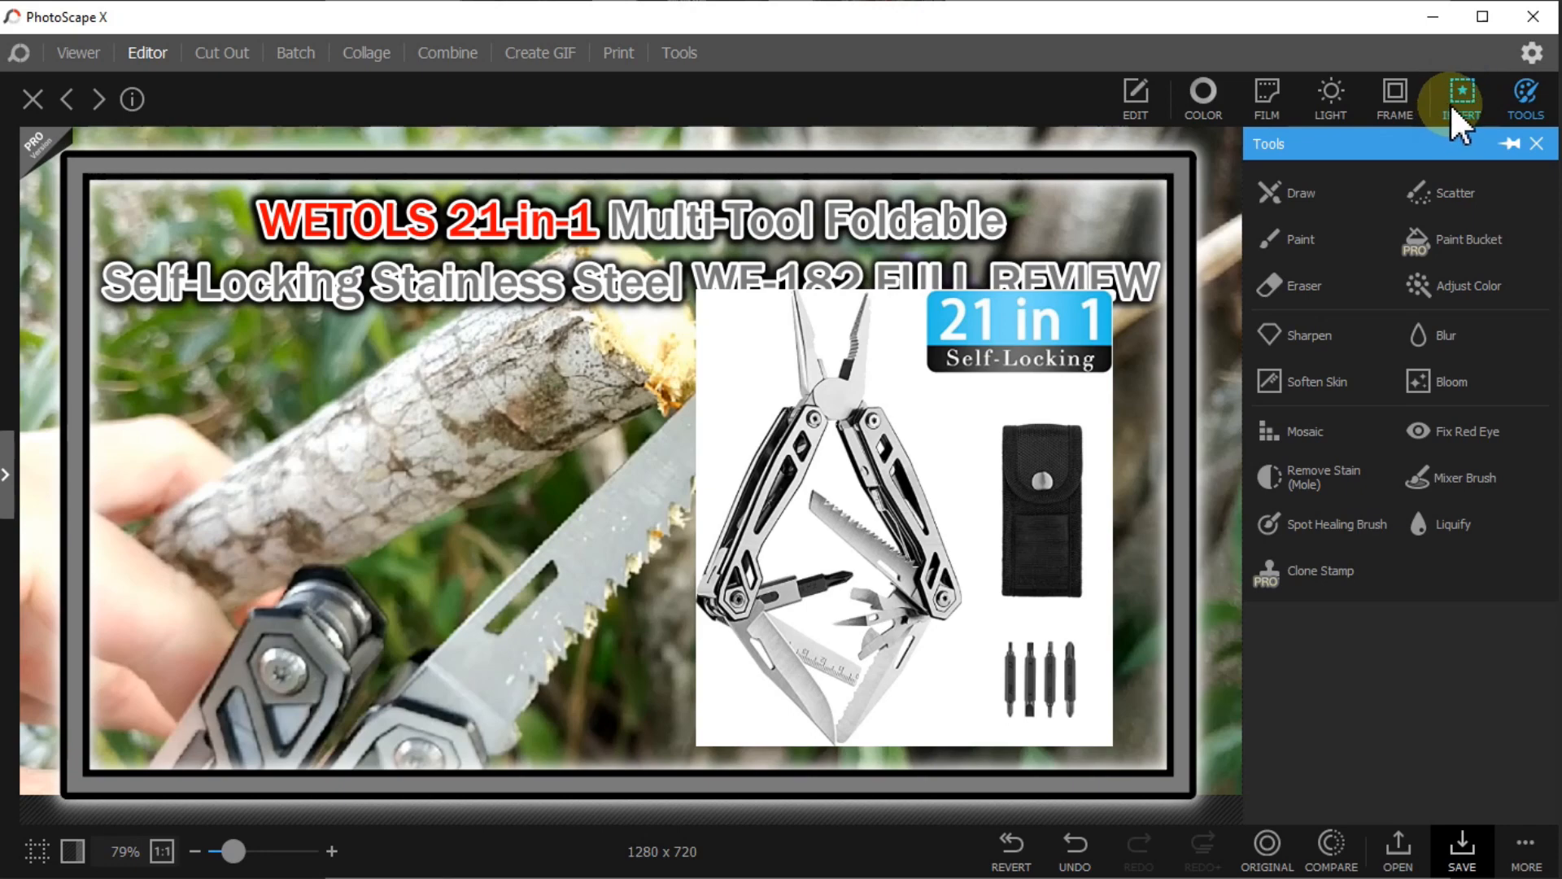
pyautogui.moveTo(146, 52)
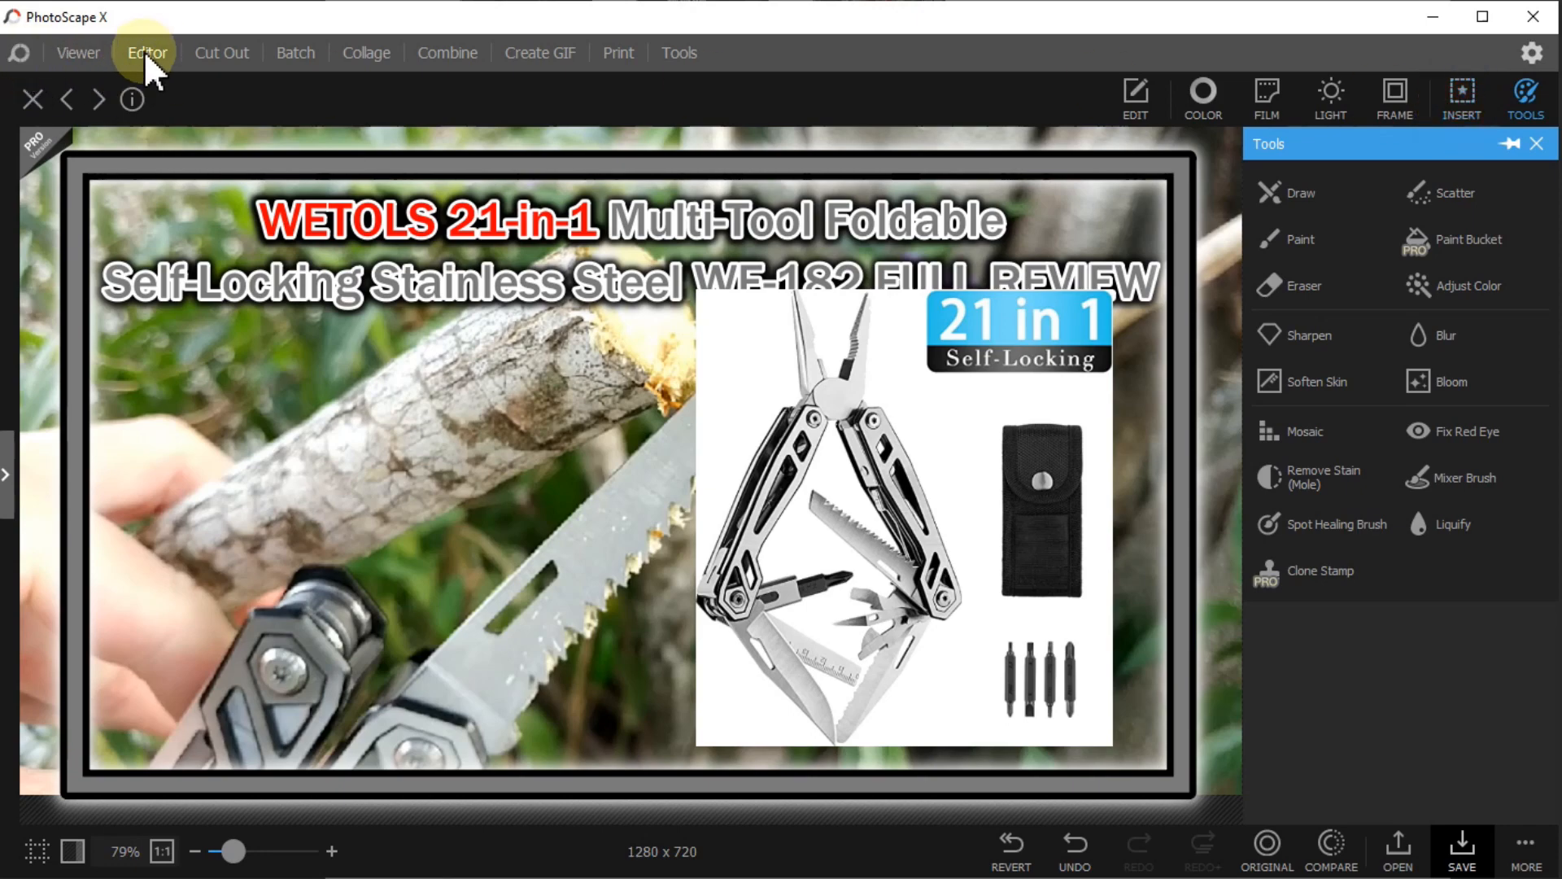
pyautogui.click(1458, 99)
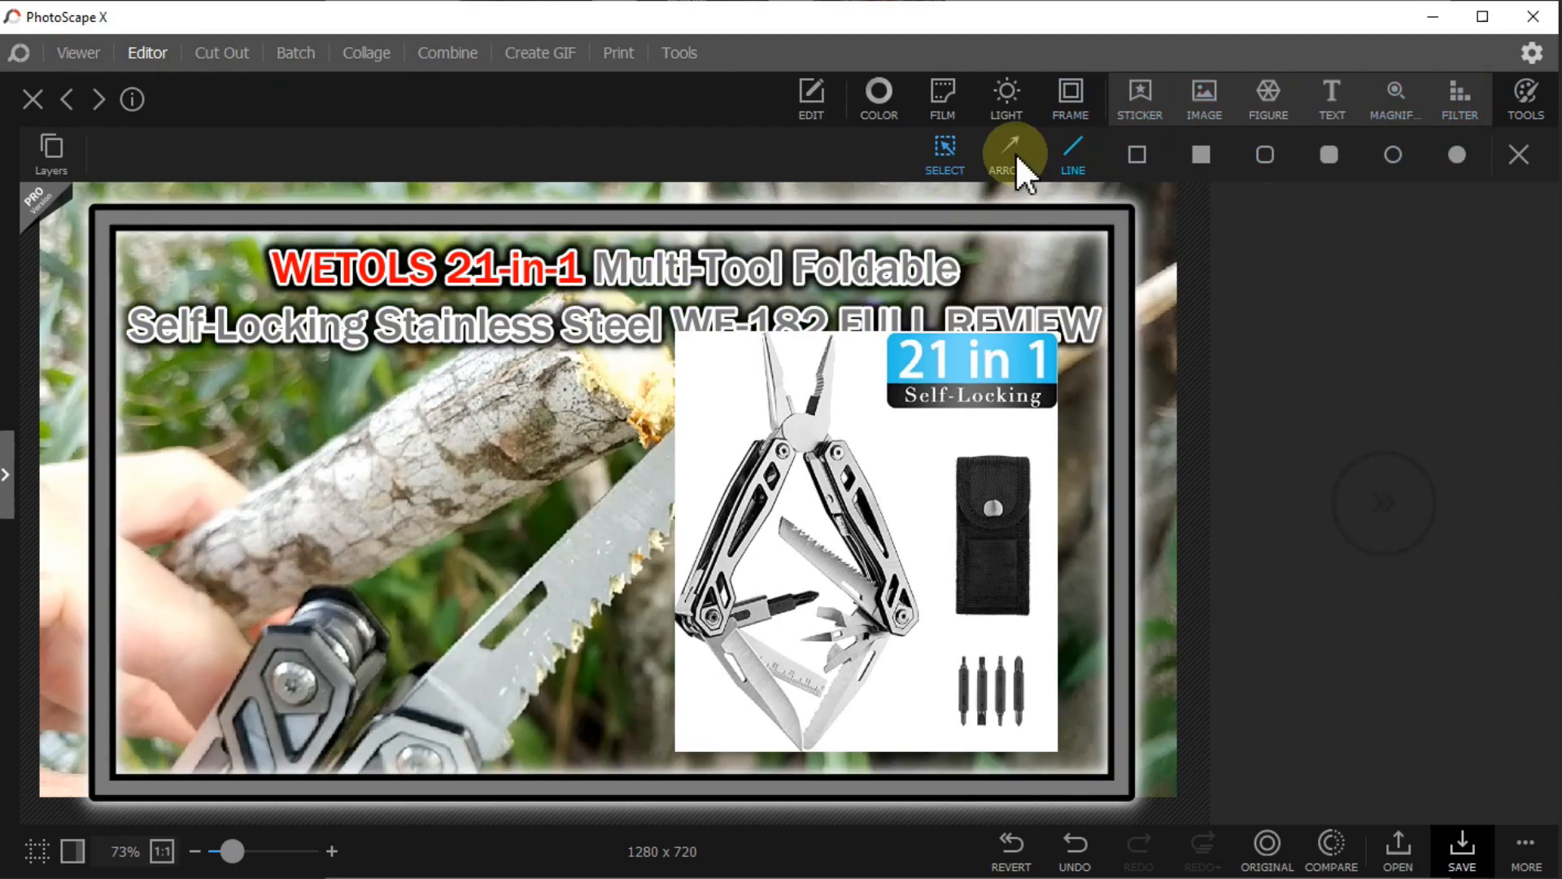
pyautogui.moveTo(1169, 362)
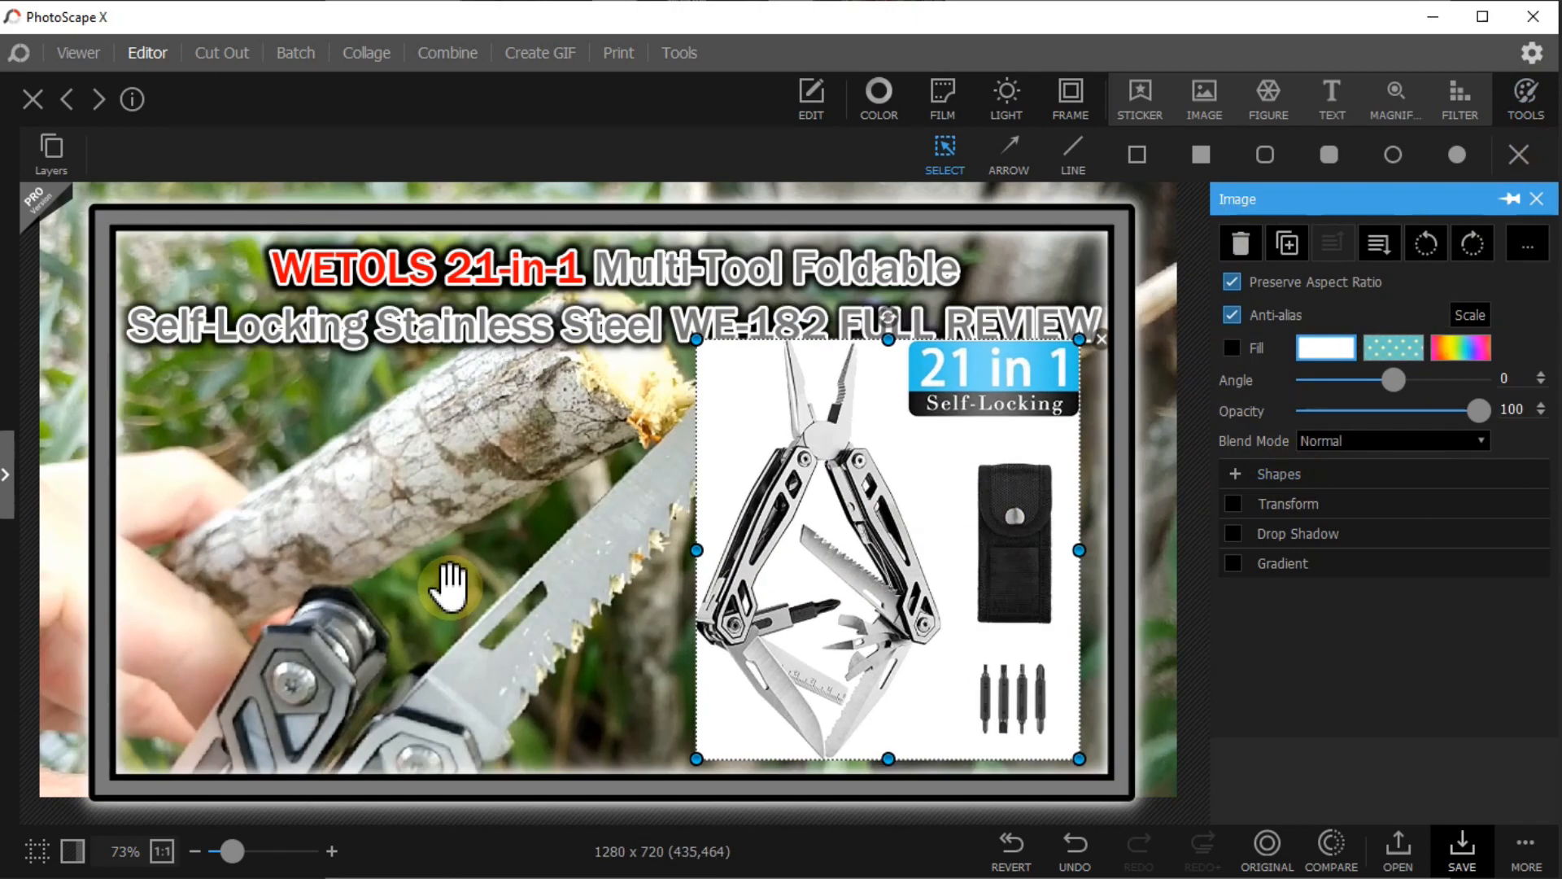
pyautogui.moveTo(1385, 459)
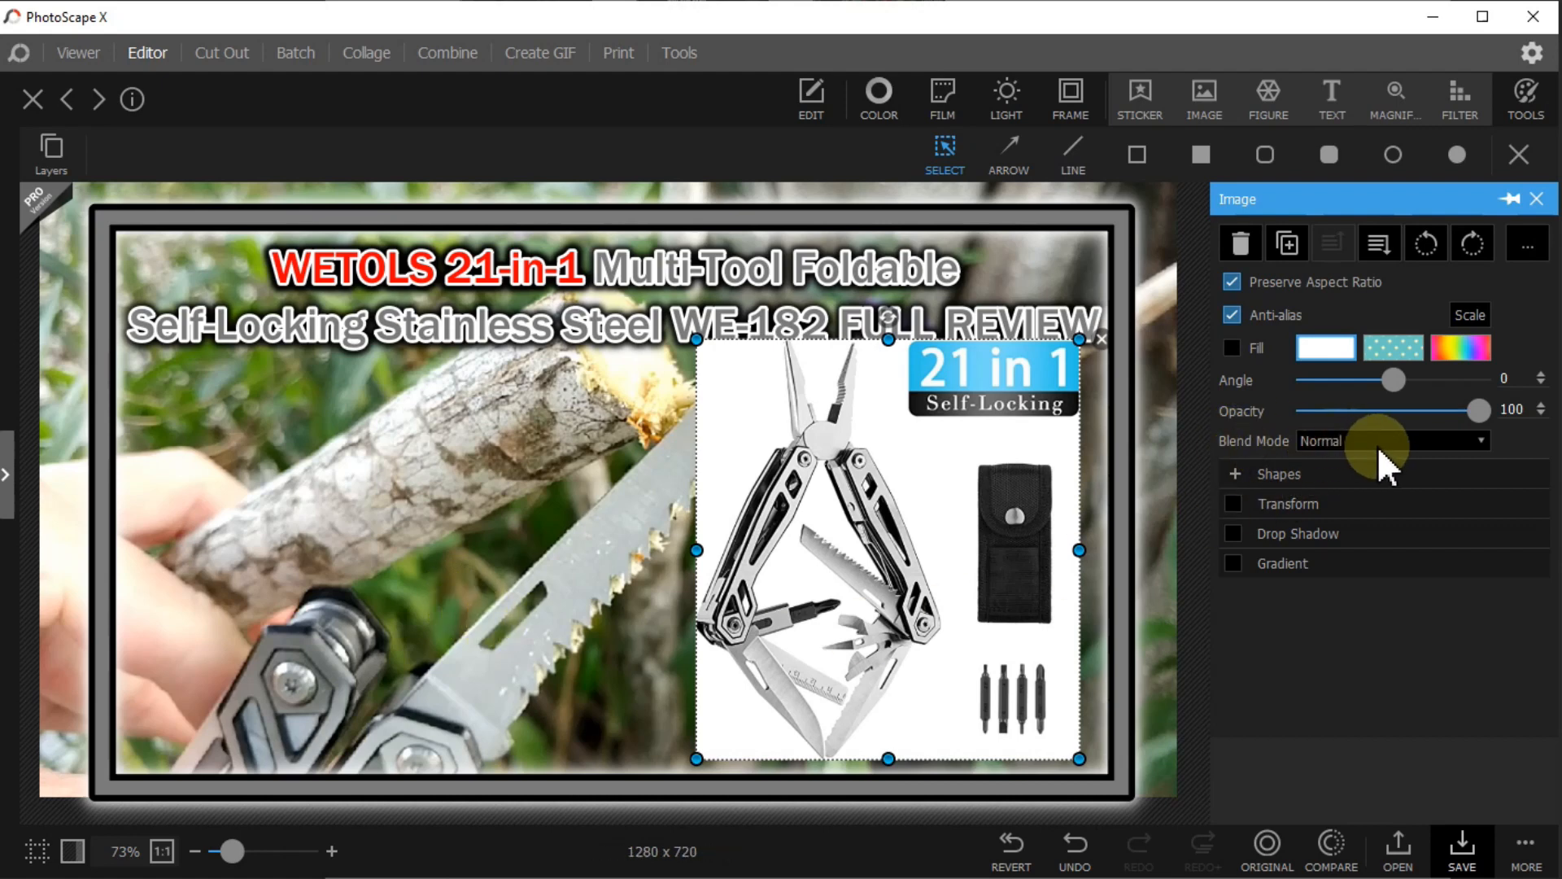
pyautogui.click(1479, 441)
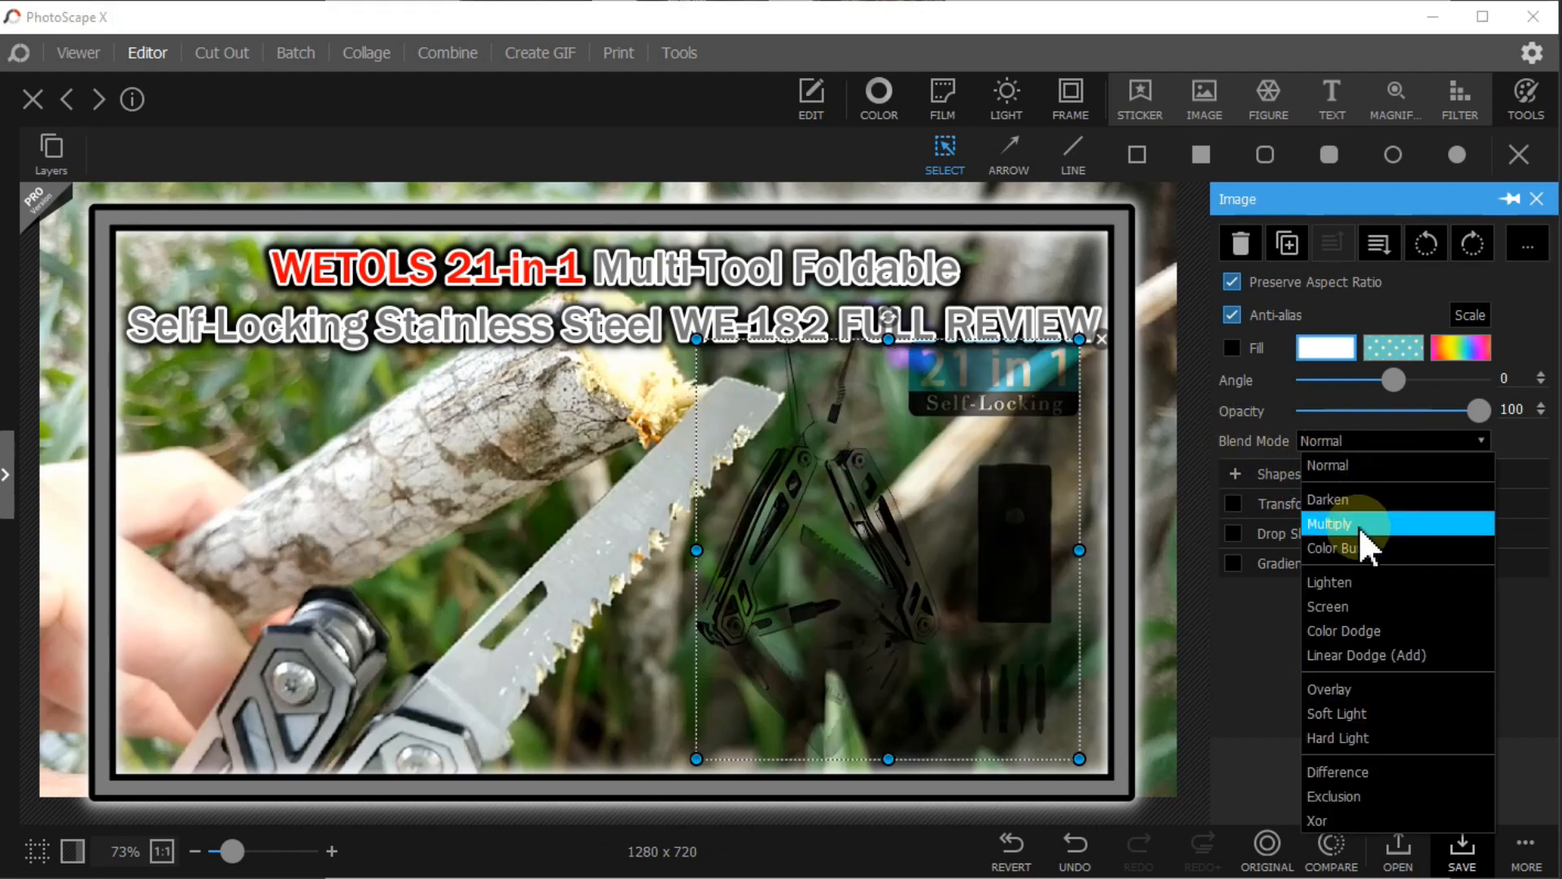
pyautogui.click(1333, 548)
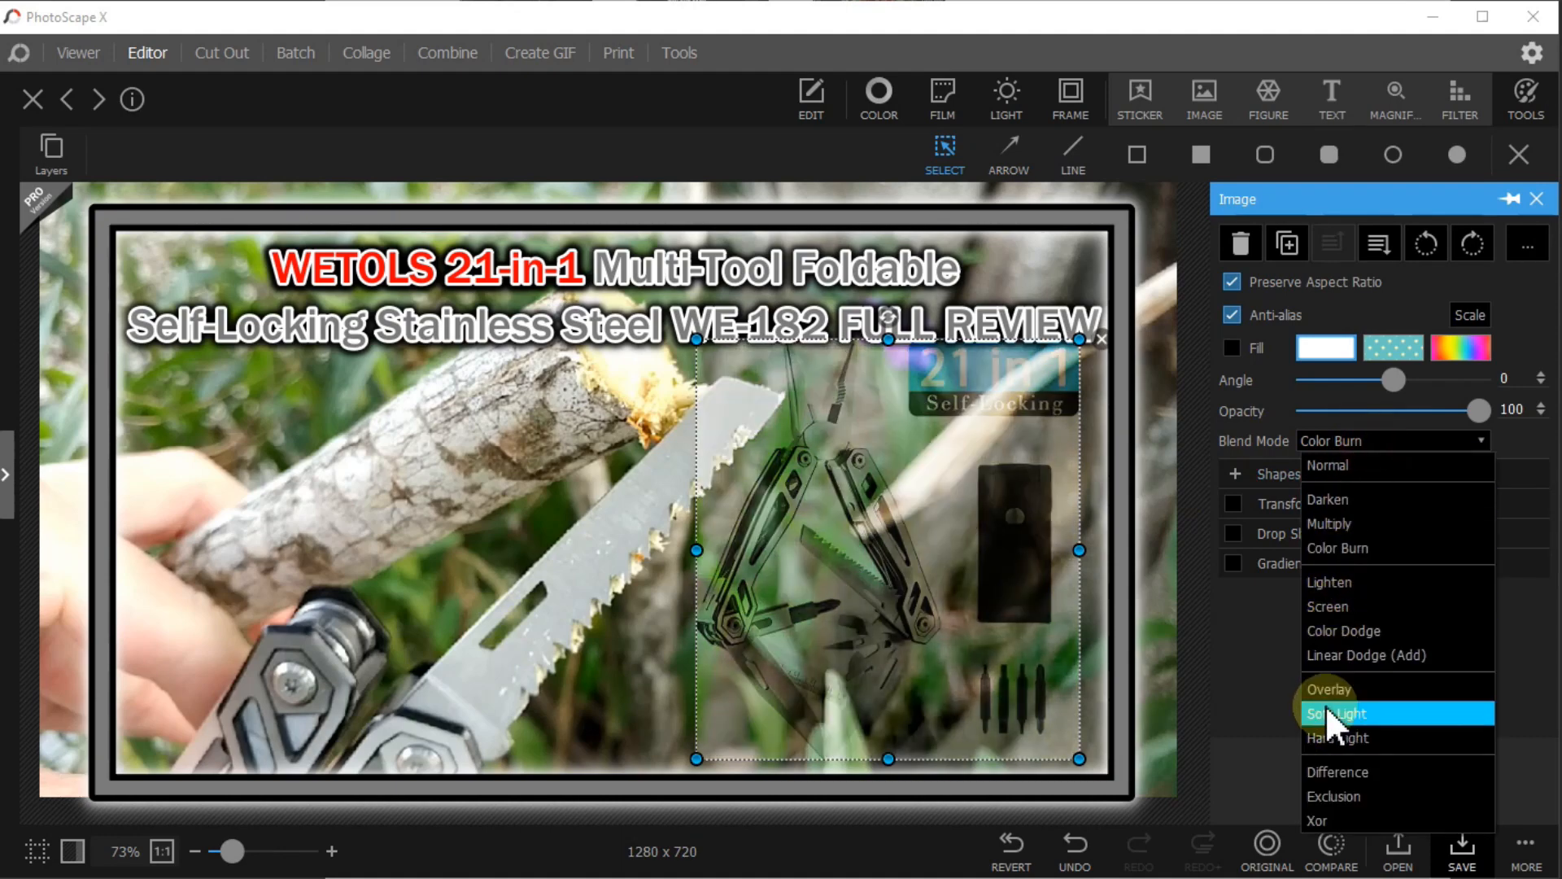
pyautogui.moveTo(1343, 742)
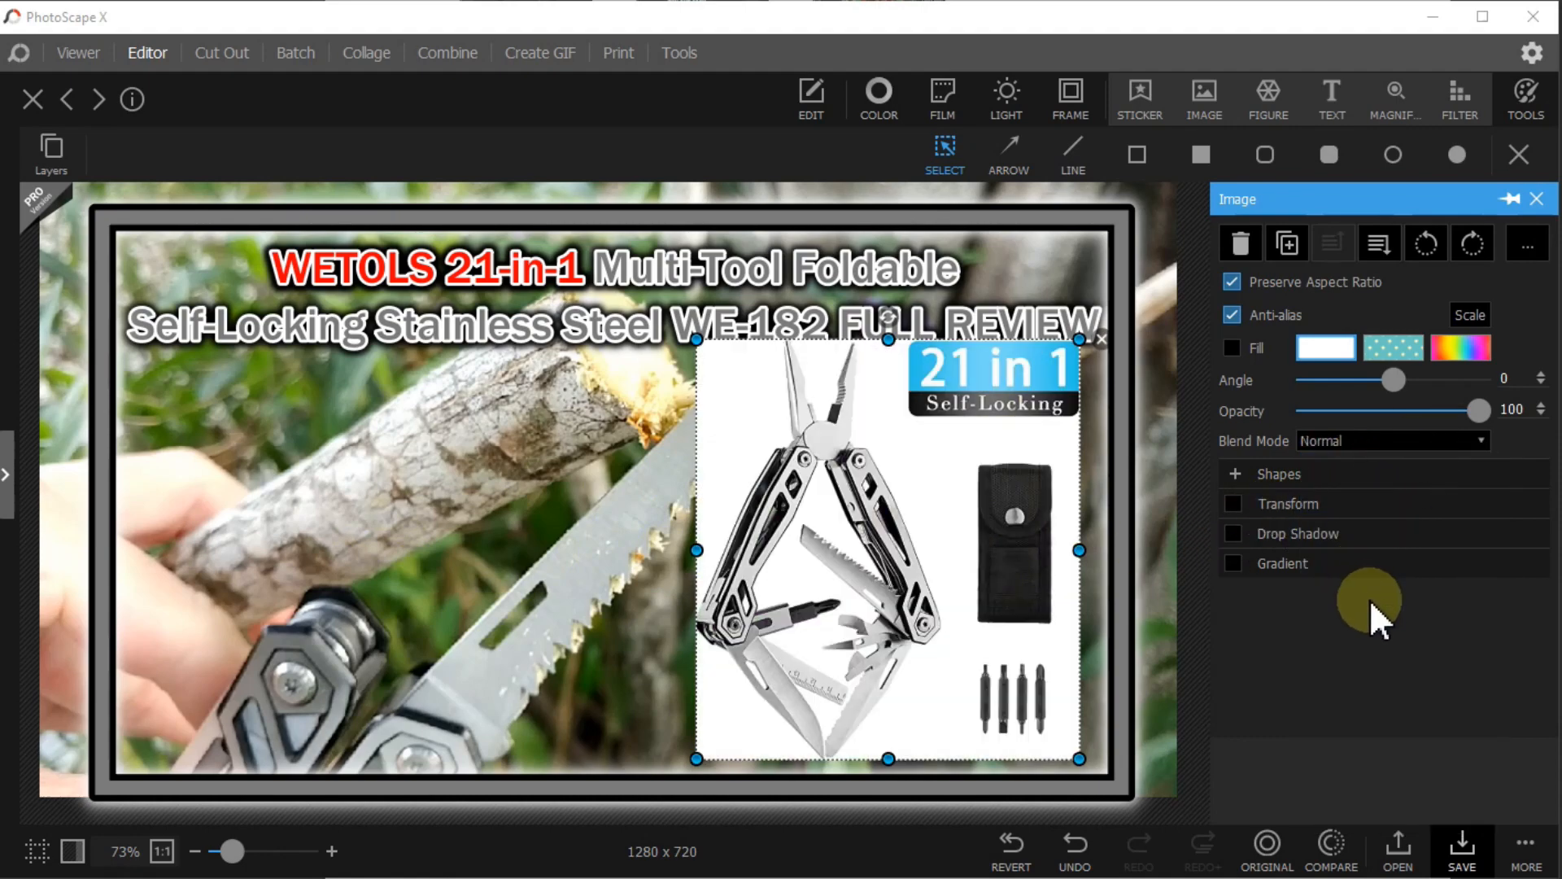
pyautogui.moveTo(1095, 433)
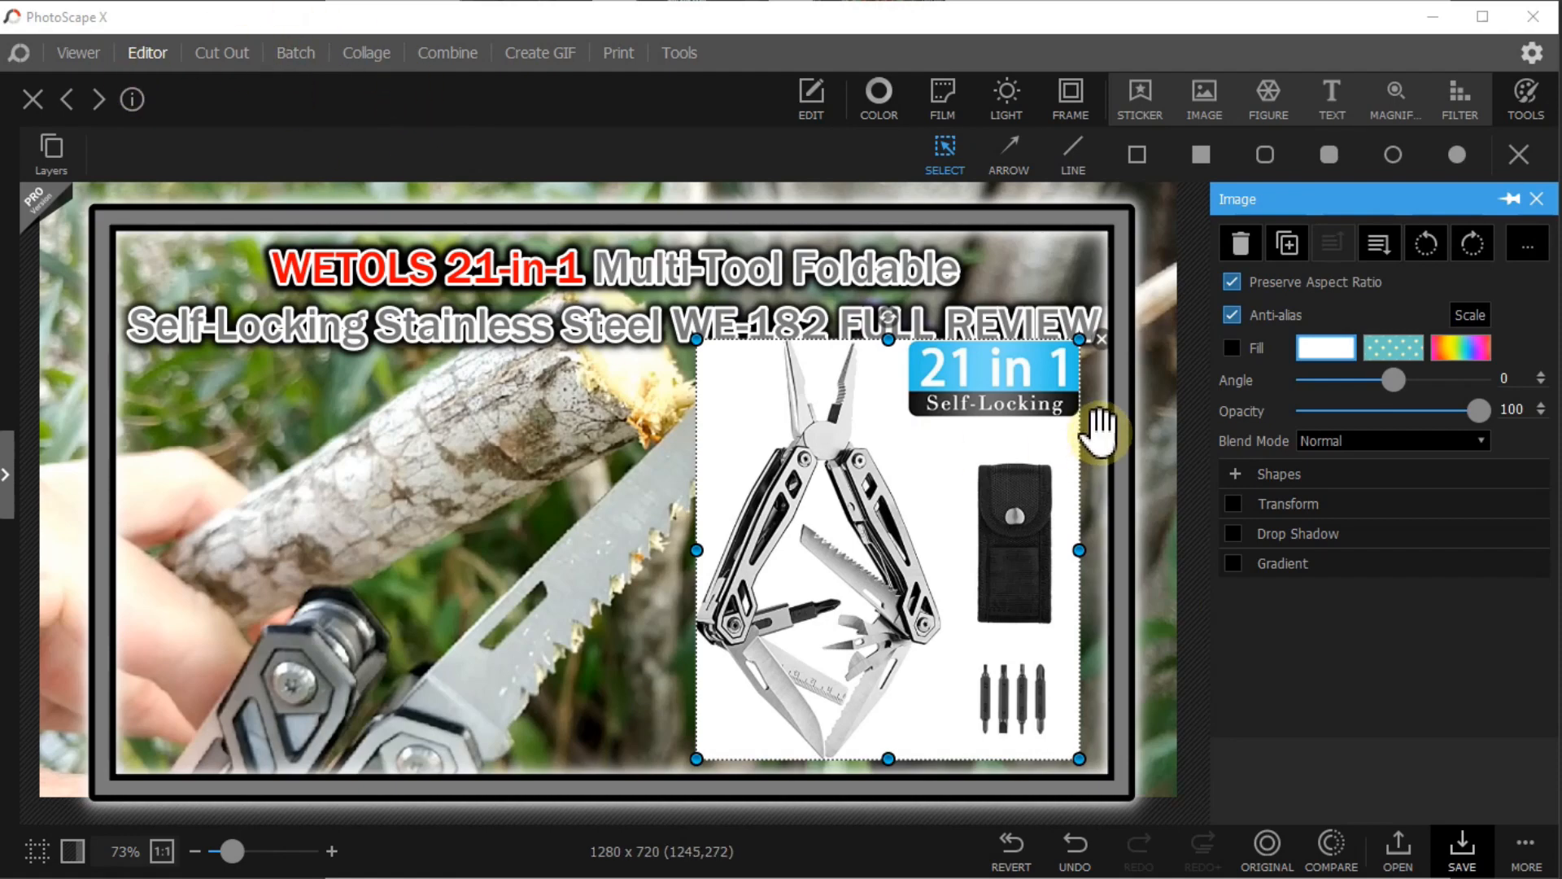
pyautogui.moveTo(1090, 15)
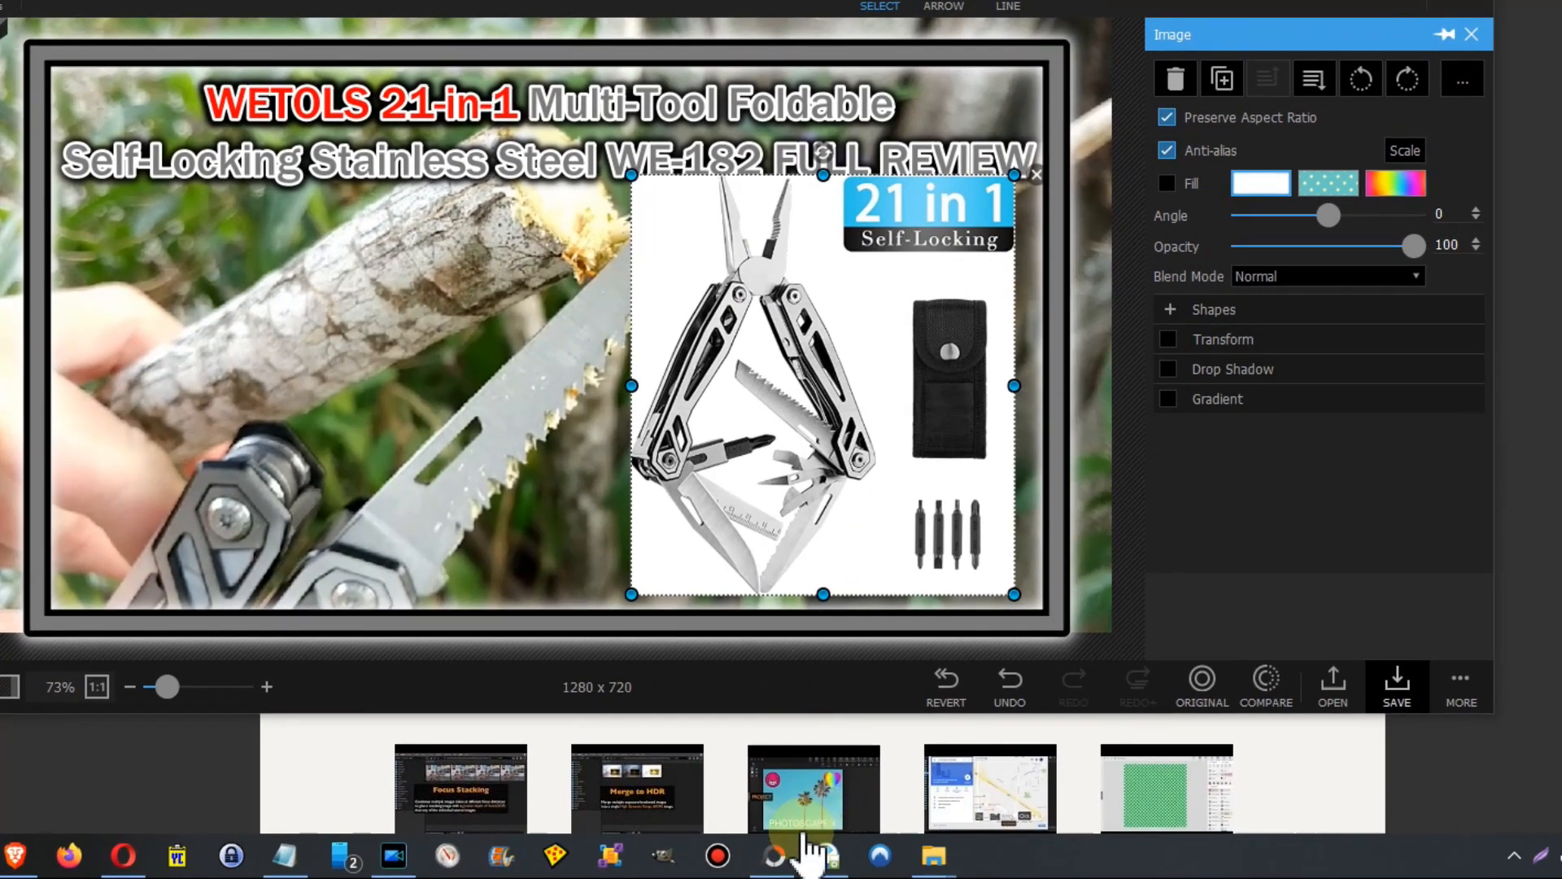
pyautogui.moveTo(771, 854)
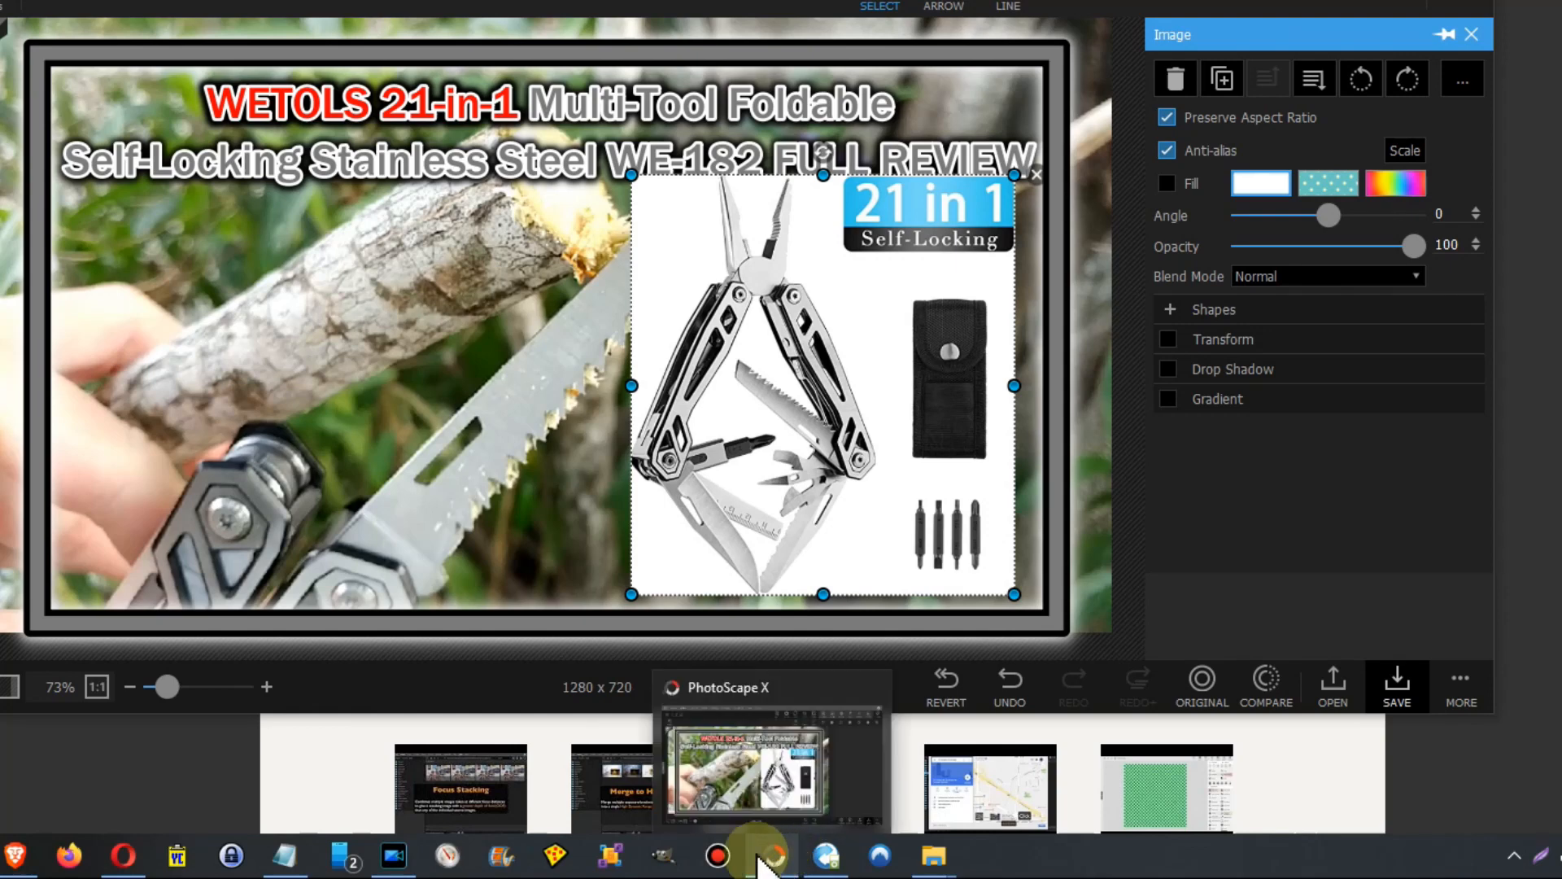
# Launch a second PhotoScape X window from the taskbar and accept the new 1280×720 canvas.
pyautogui.rightClick(766, 854)
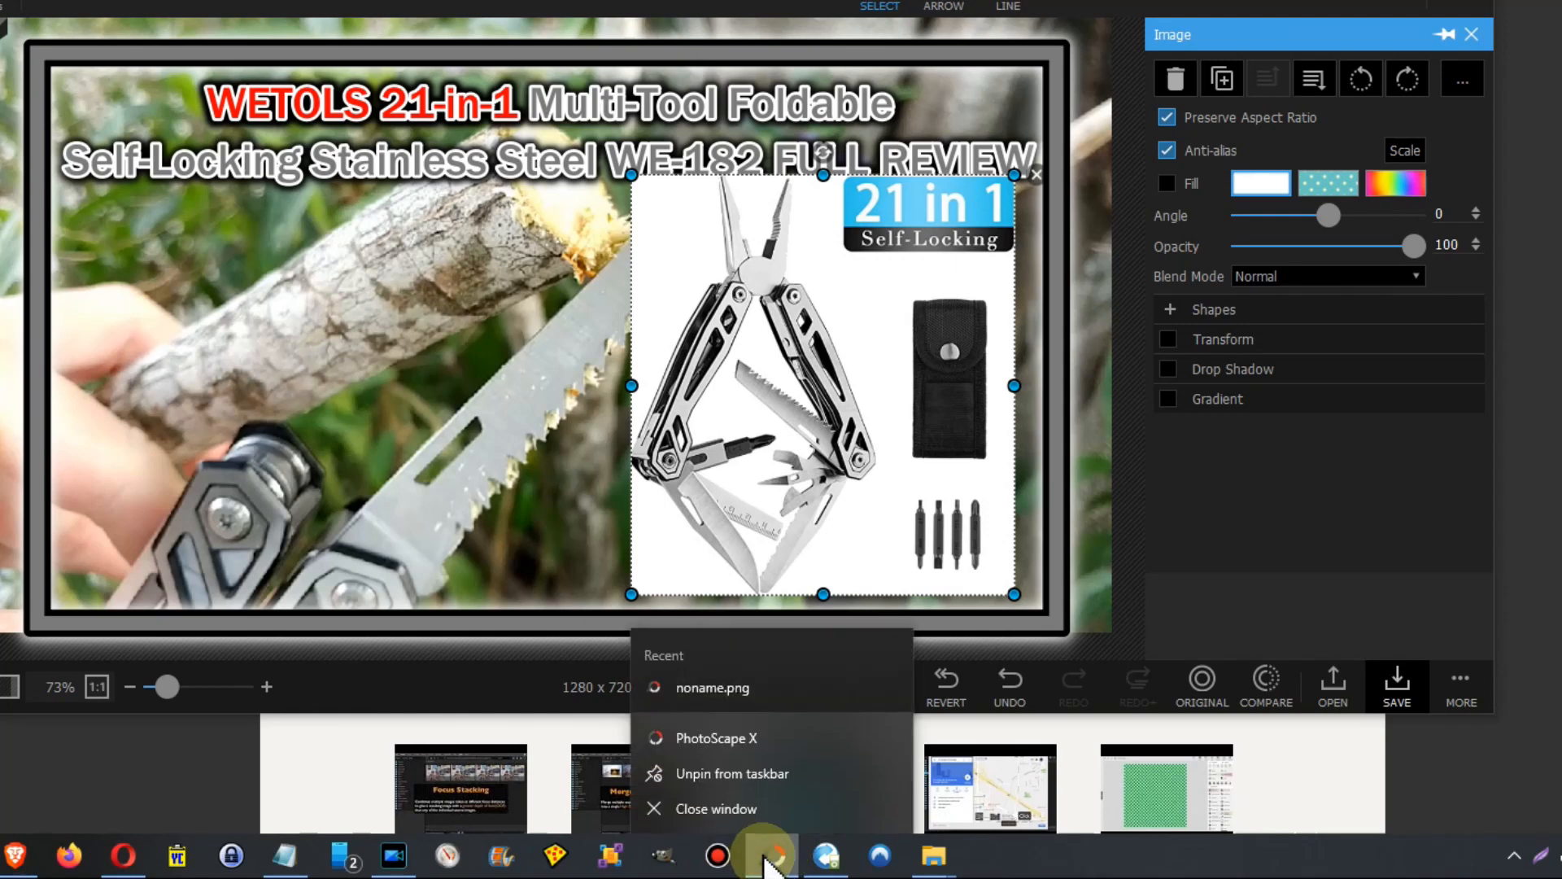
pyautogui.moveTo(716, 737)
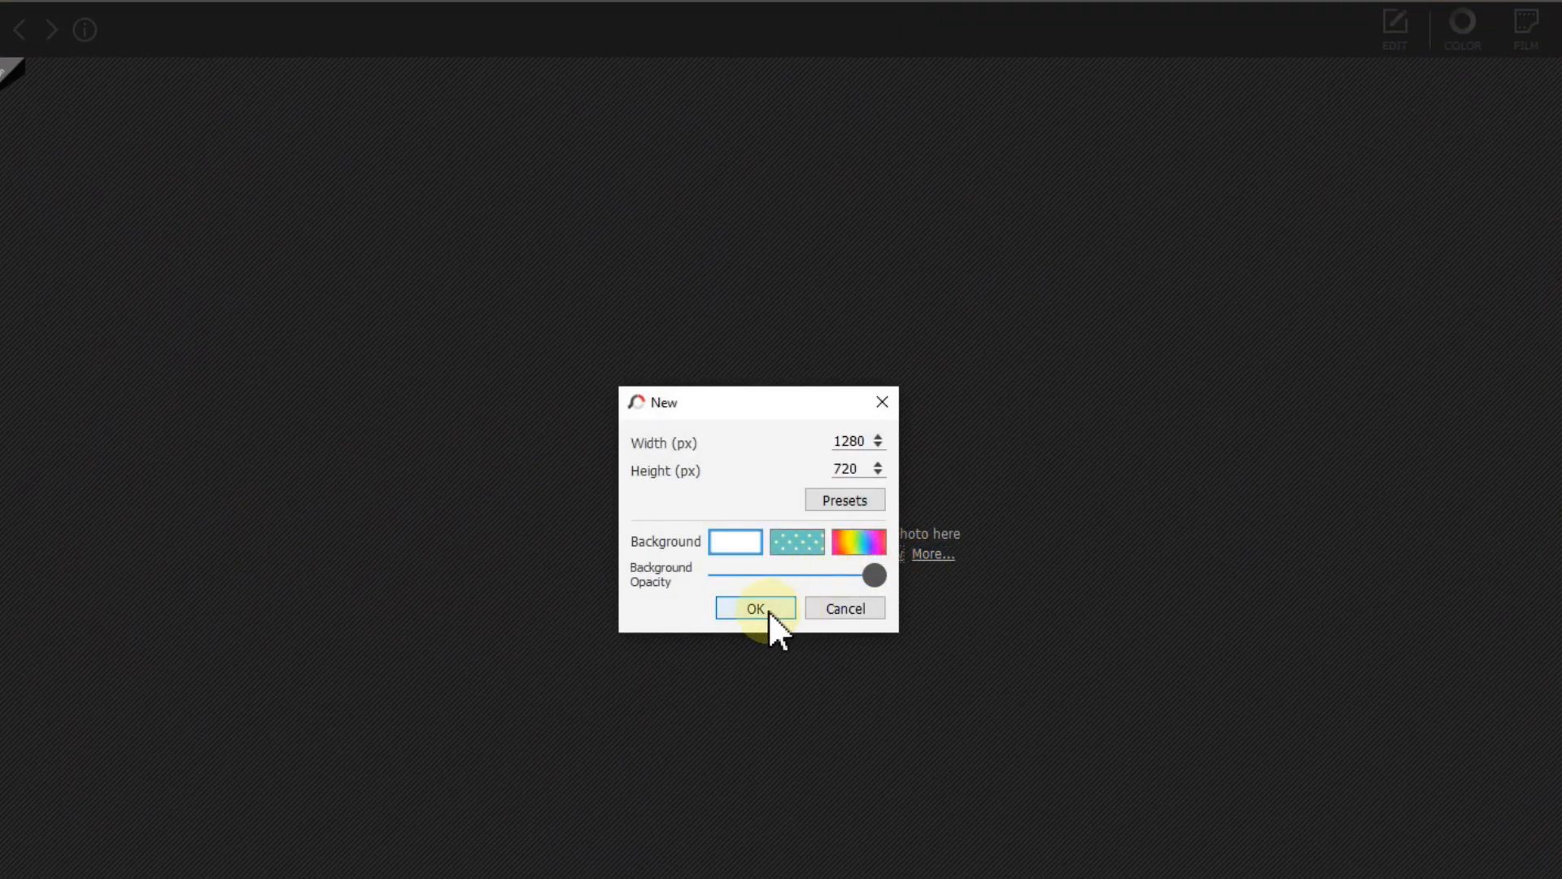
pyautogui.click(753, 607)
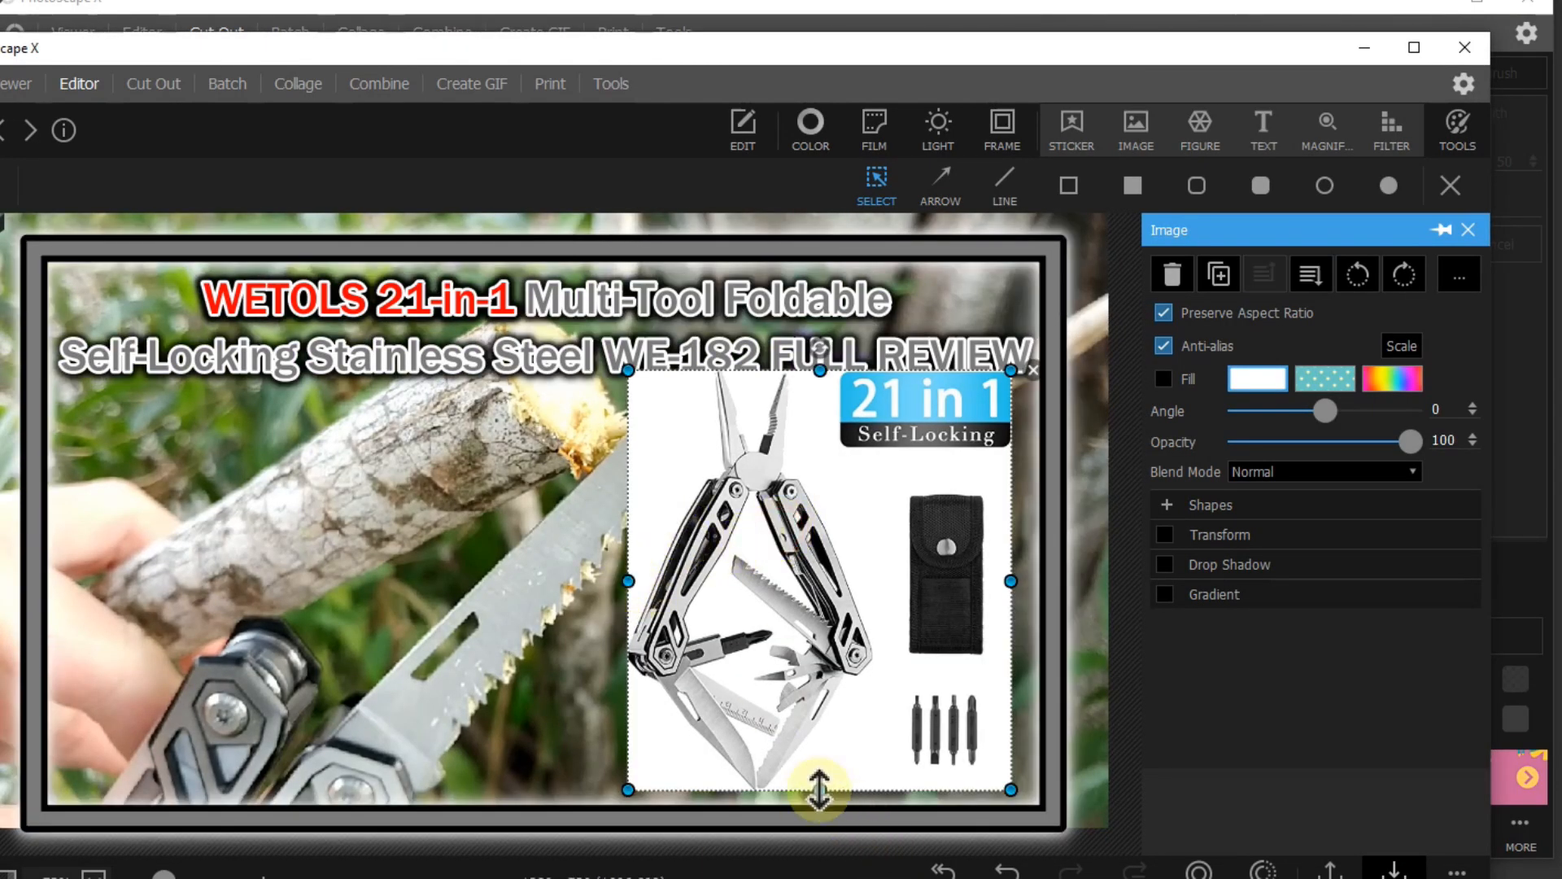
# Copy the inserted multi-tool product image to the clipboard via its context menu.
pyautogui.rightClick(831, 558)
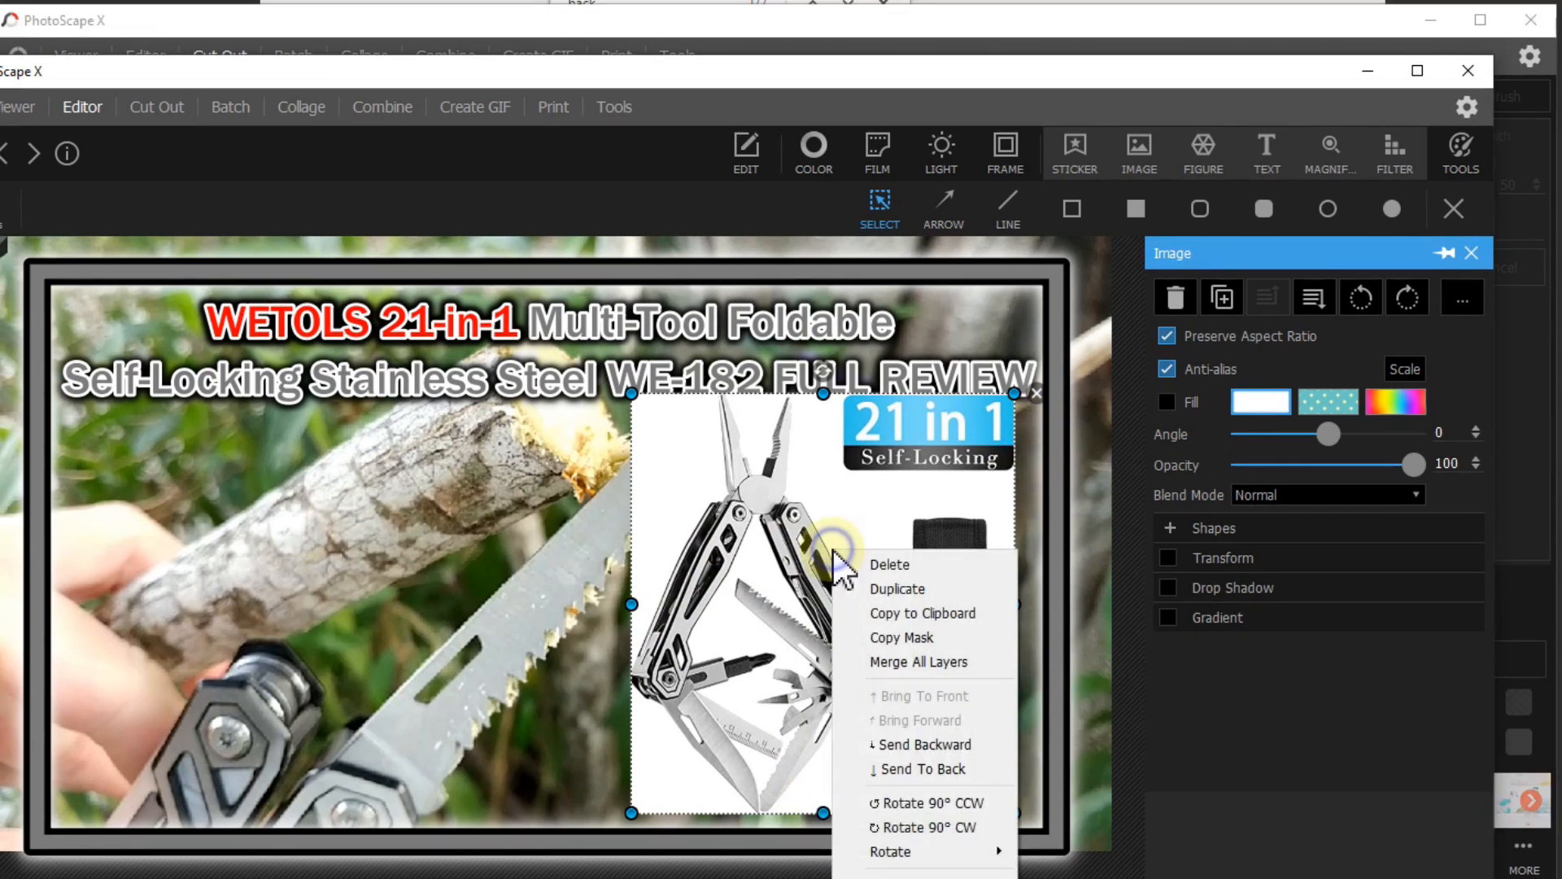
pyautogui.moveTo(901, 613)
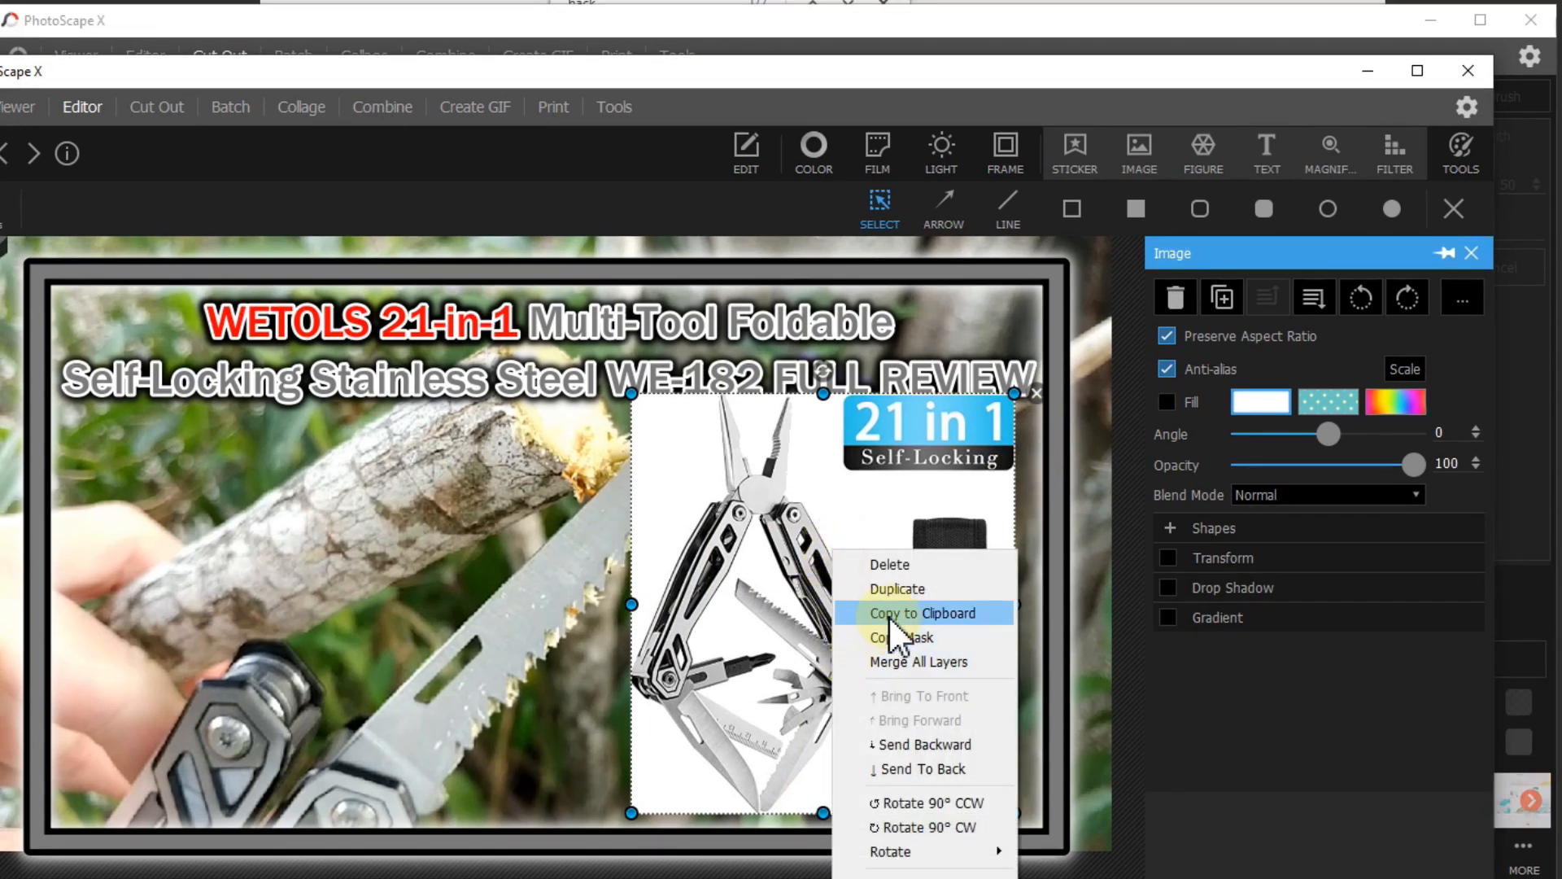
pyautogui.click(921, 614)
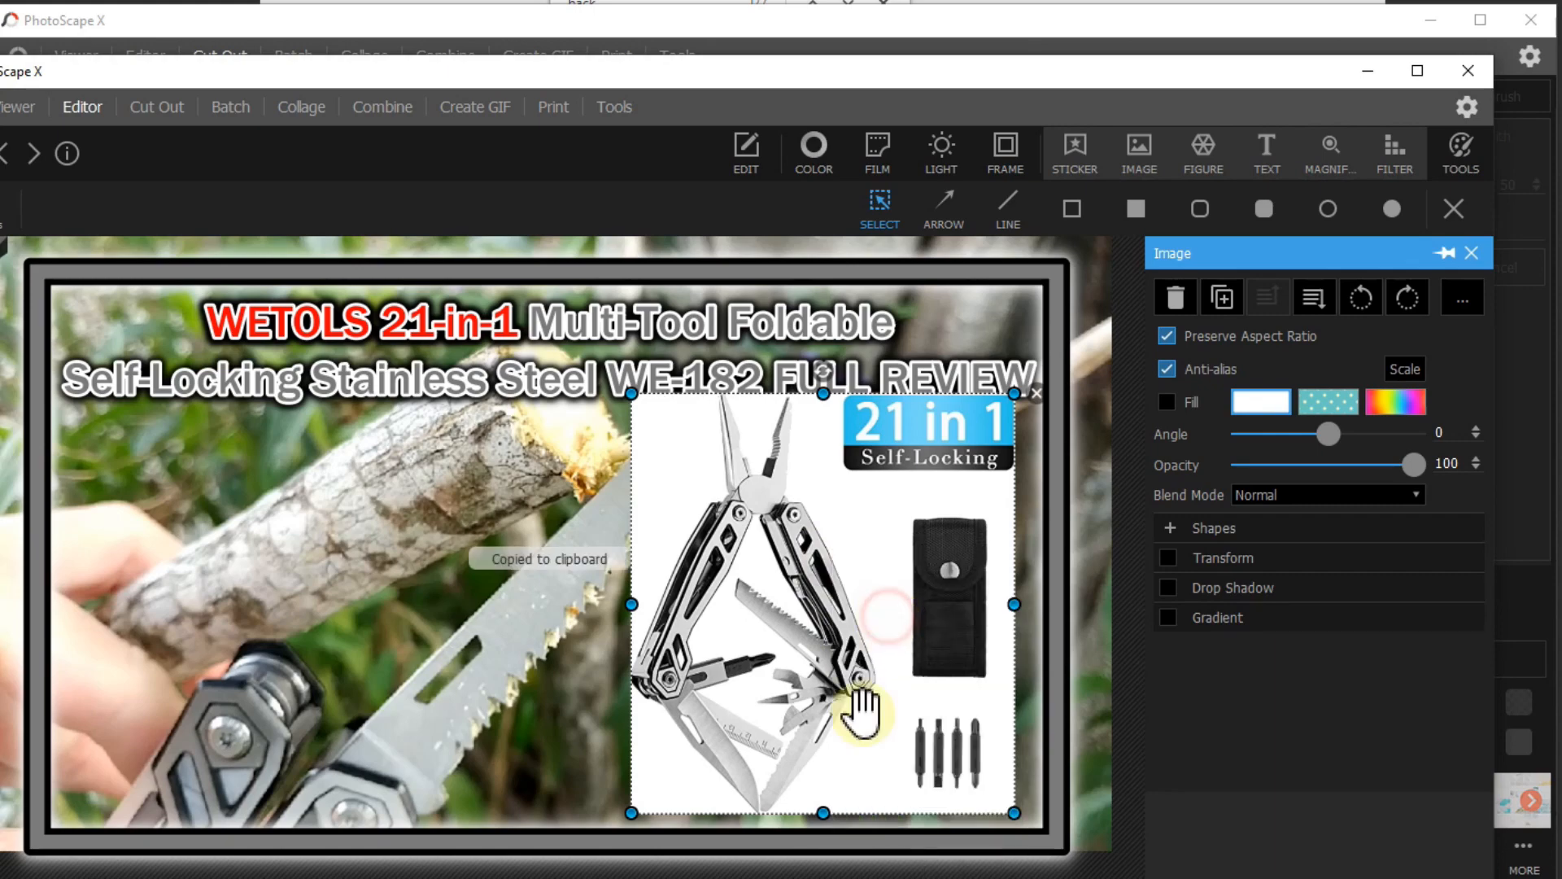
pyautogui.click(220, 55)
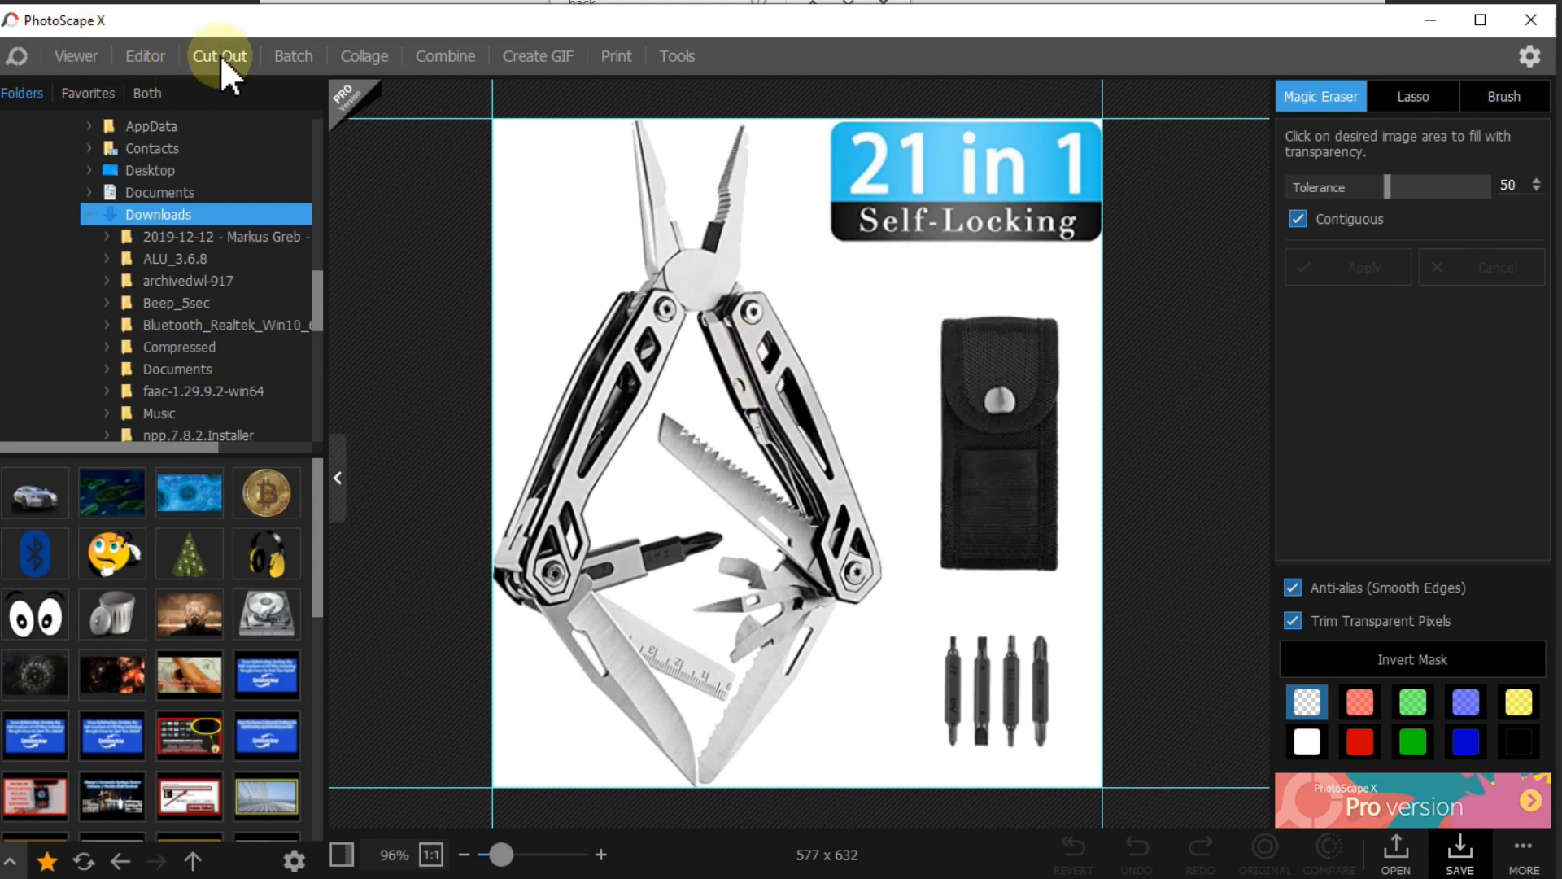
pyautogui.moveTo(1305, 109)
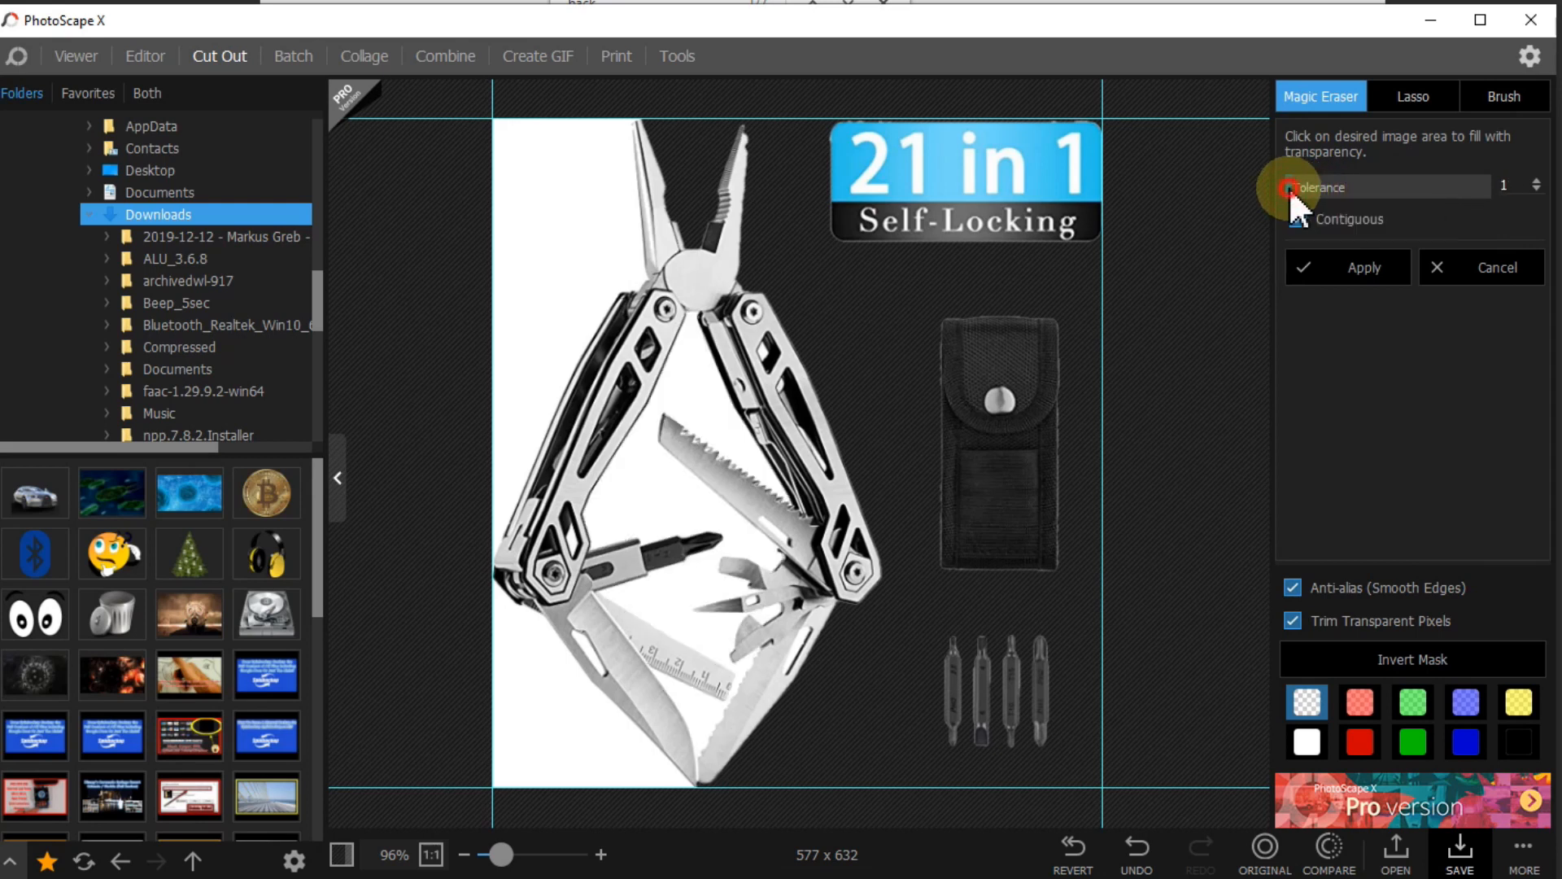
# Erase the white background areas around and between the pliers with Magic Eraser at tolerance 1.
pyautogui.click(787, 353)
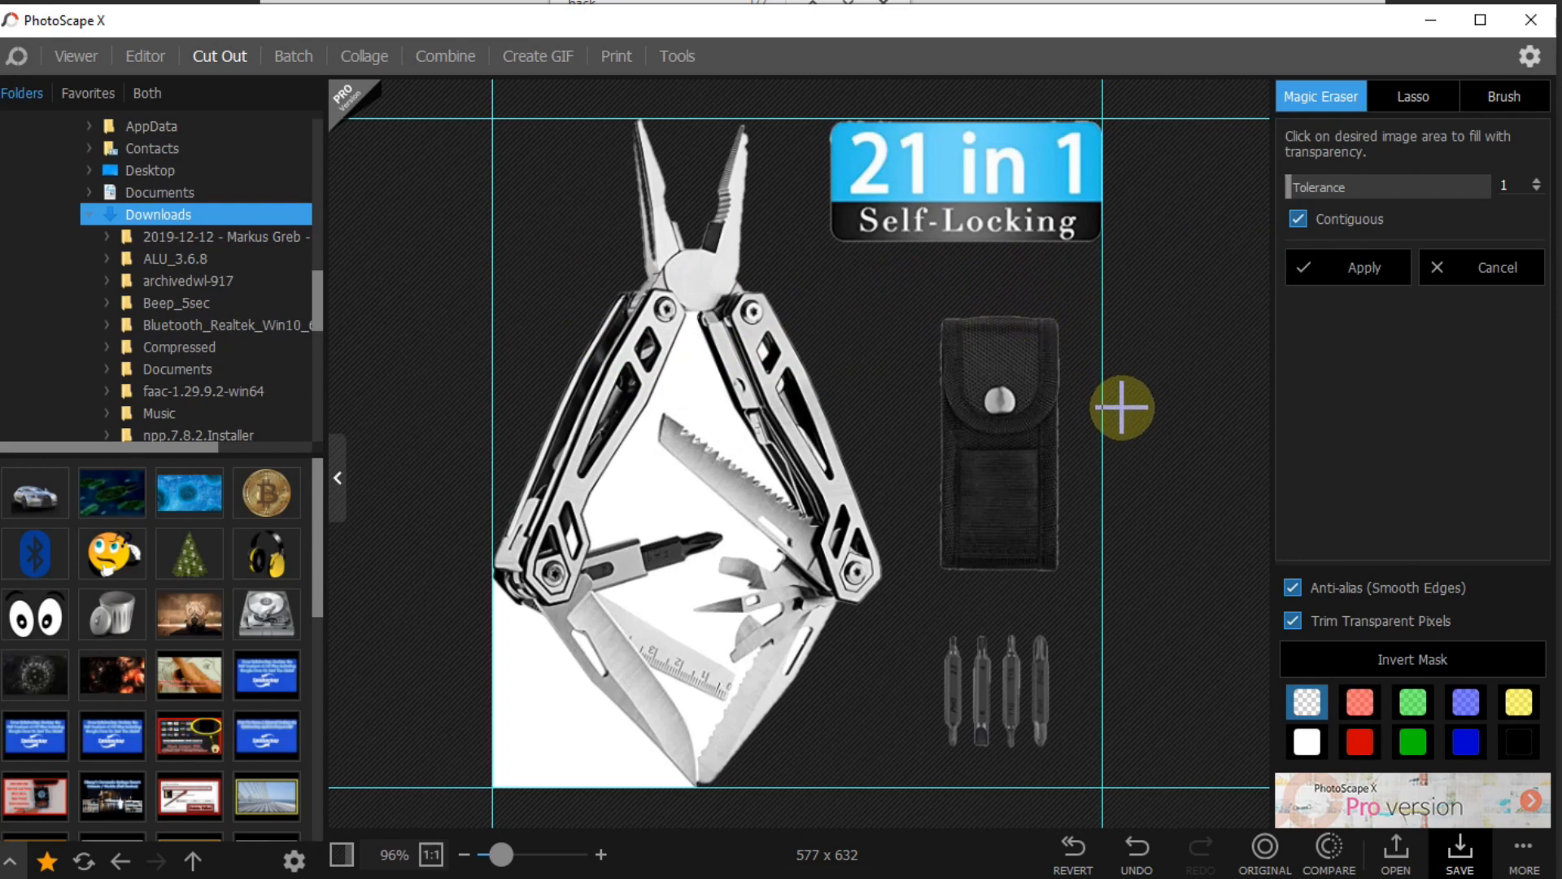
pyautogui.moveTo(1060, 411)
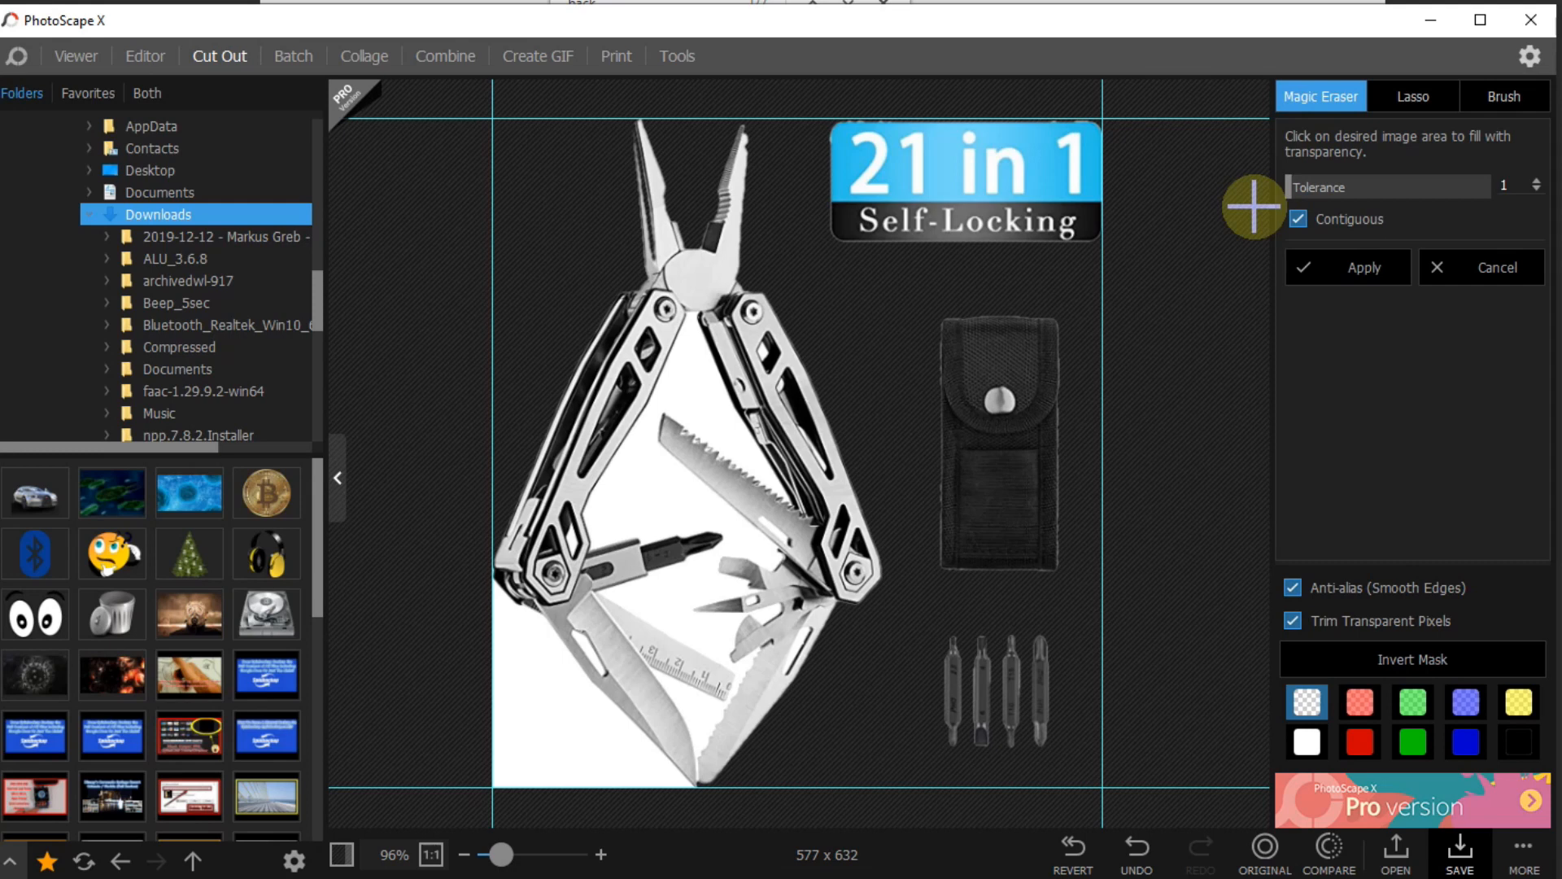
pyautogui.moveTo(1294, 228)
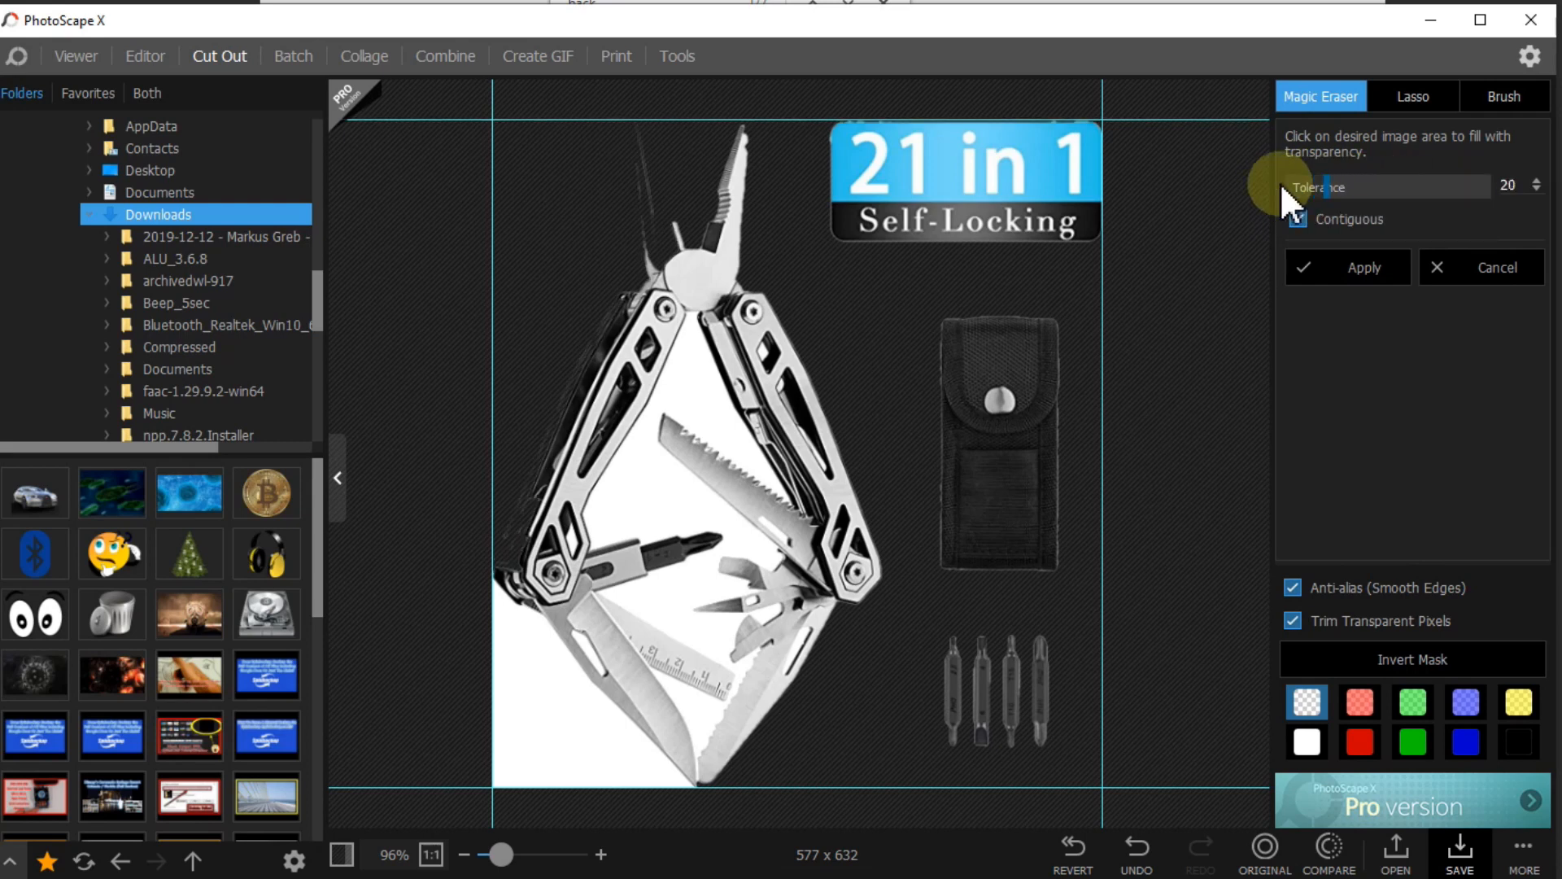
pyautogui.click(690, 252)
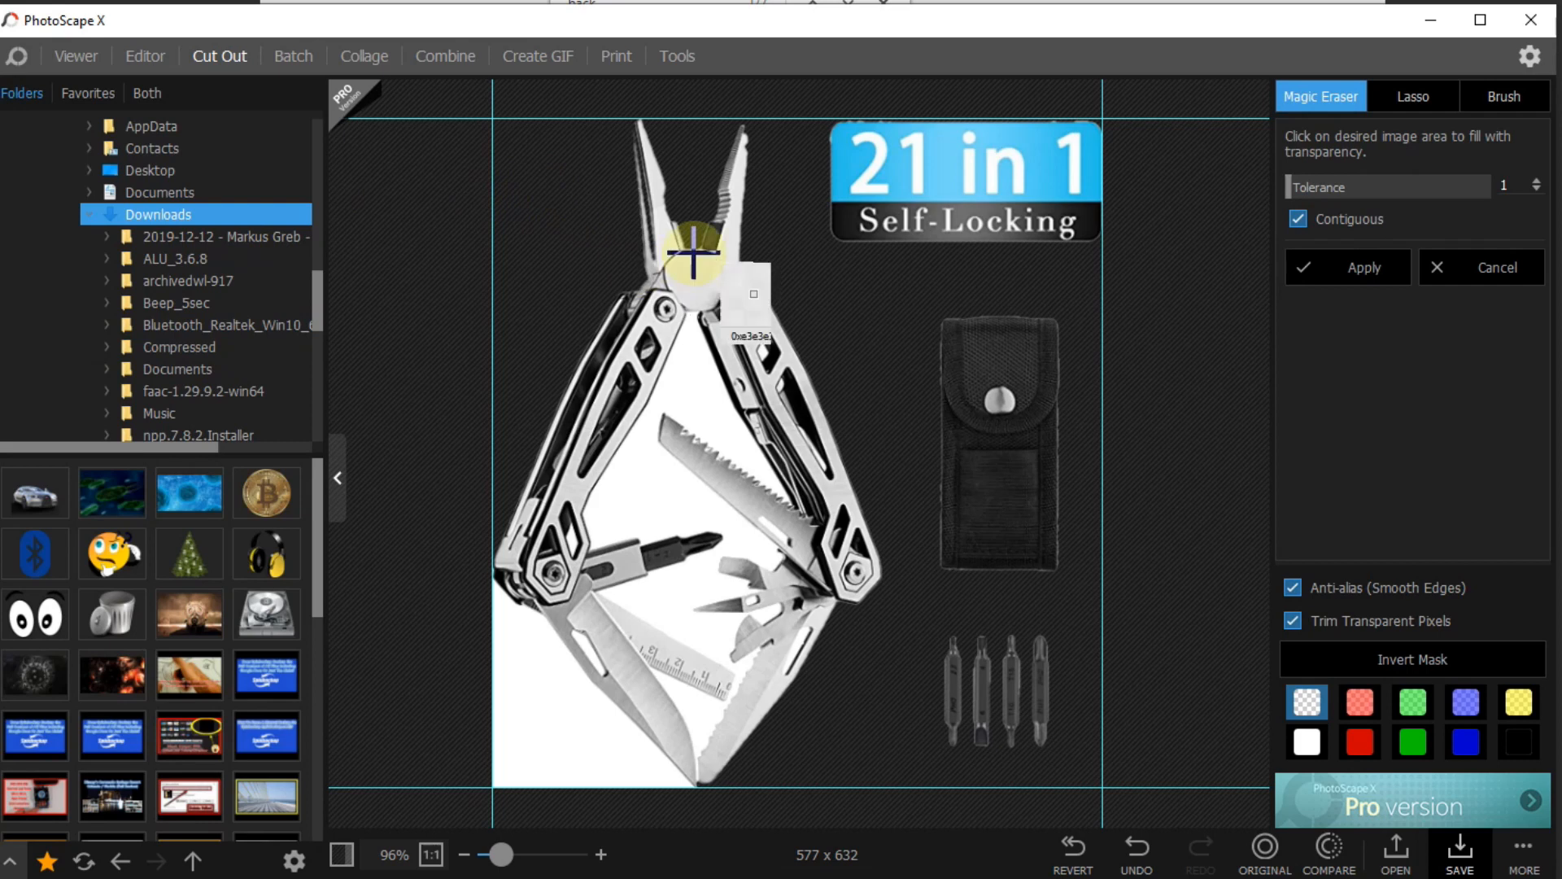
pyautogui.click(693, 251)
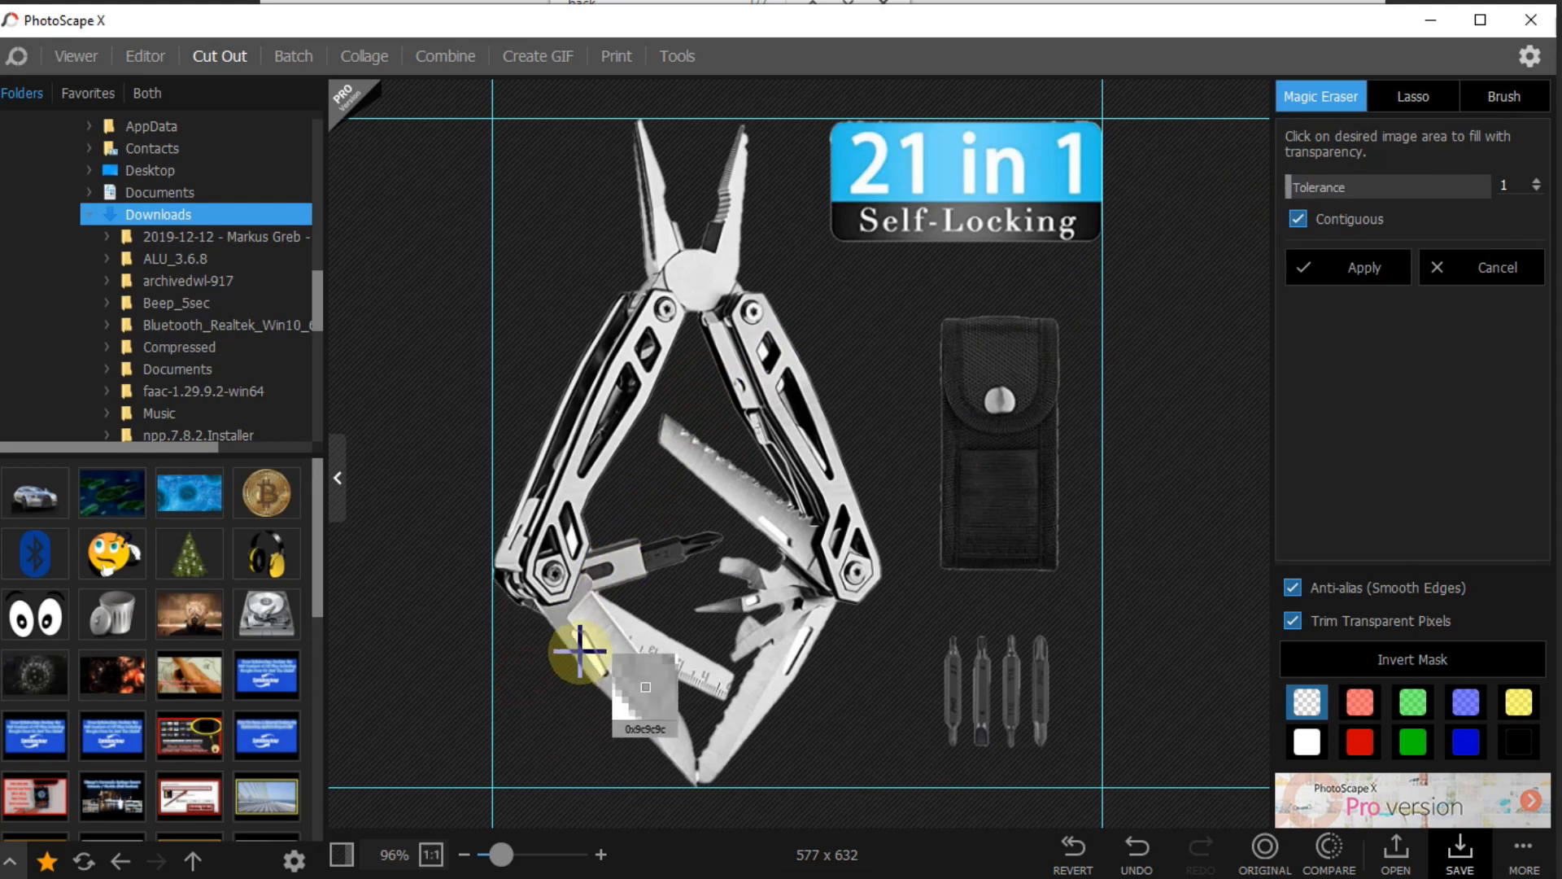
pyautogui.moveTo(798, 651)
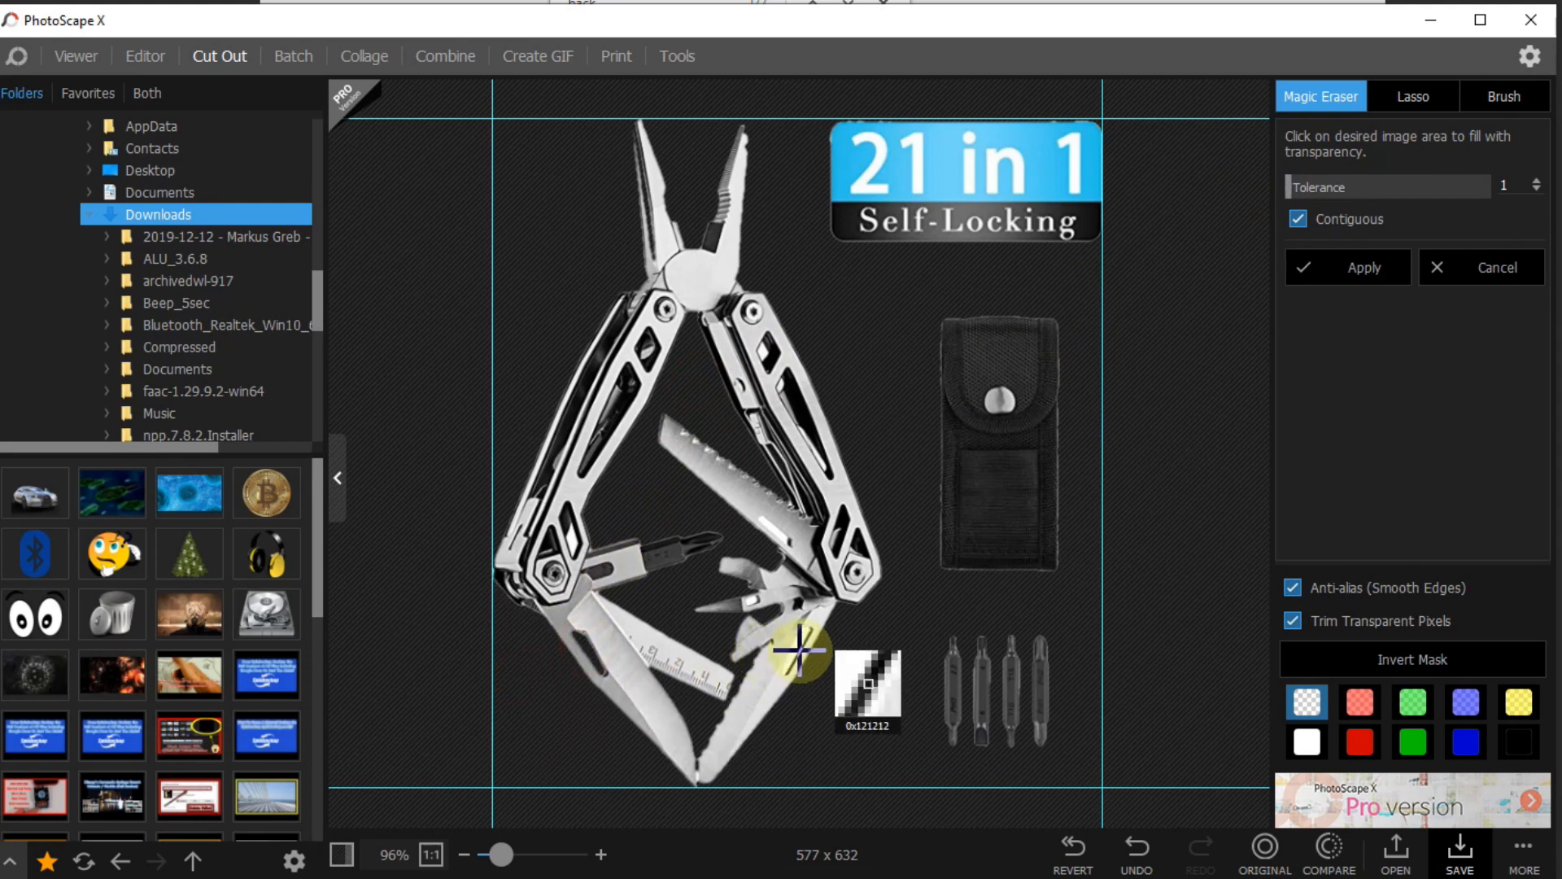
pyautogui.moveTo(742, 607)
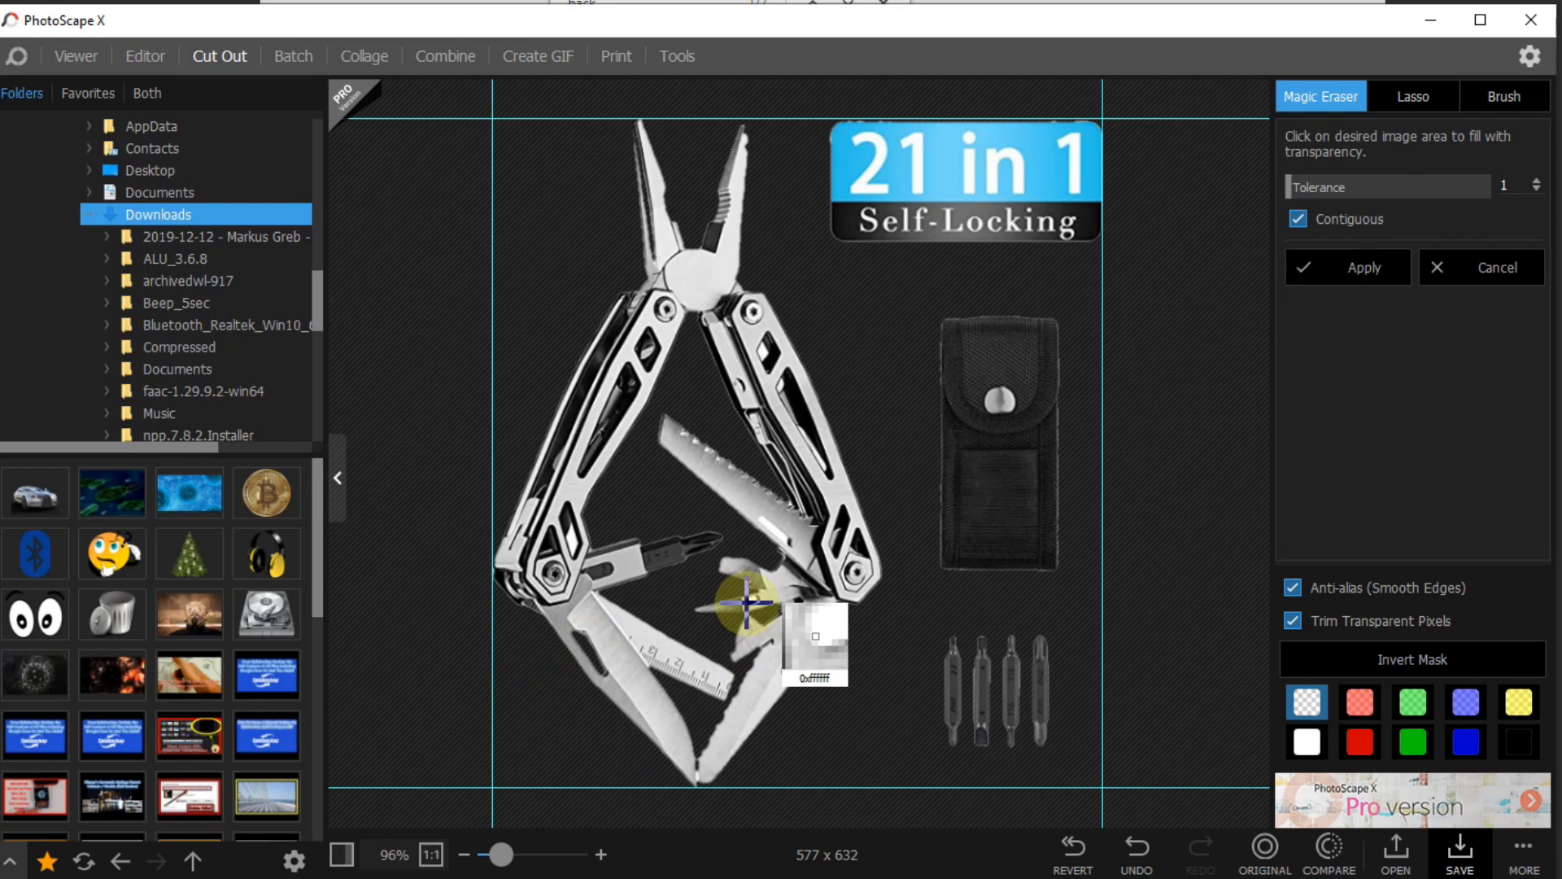
pyautogui.moveTo(925, 543)
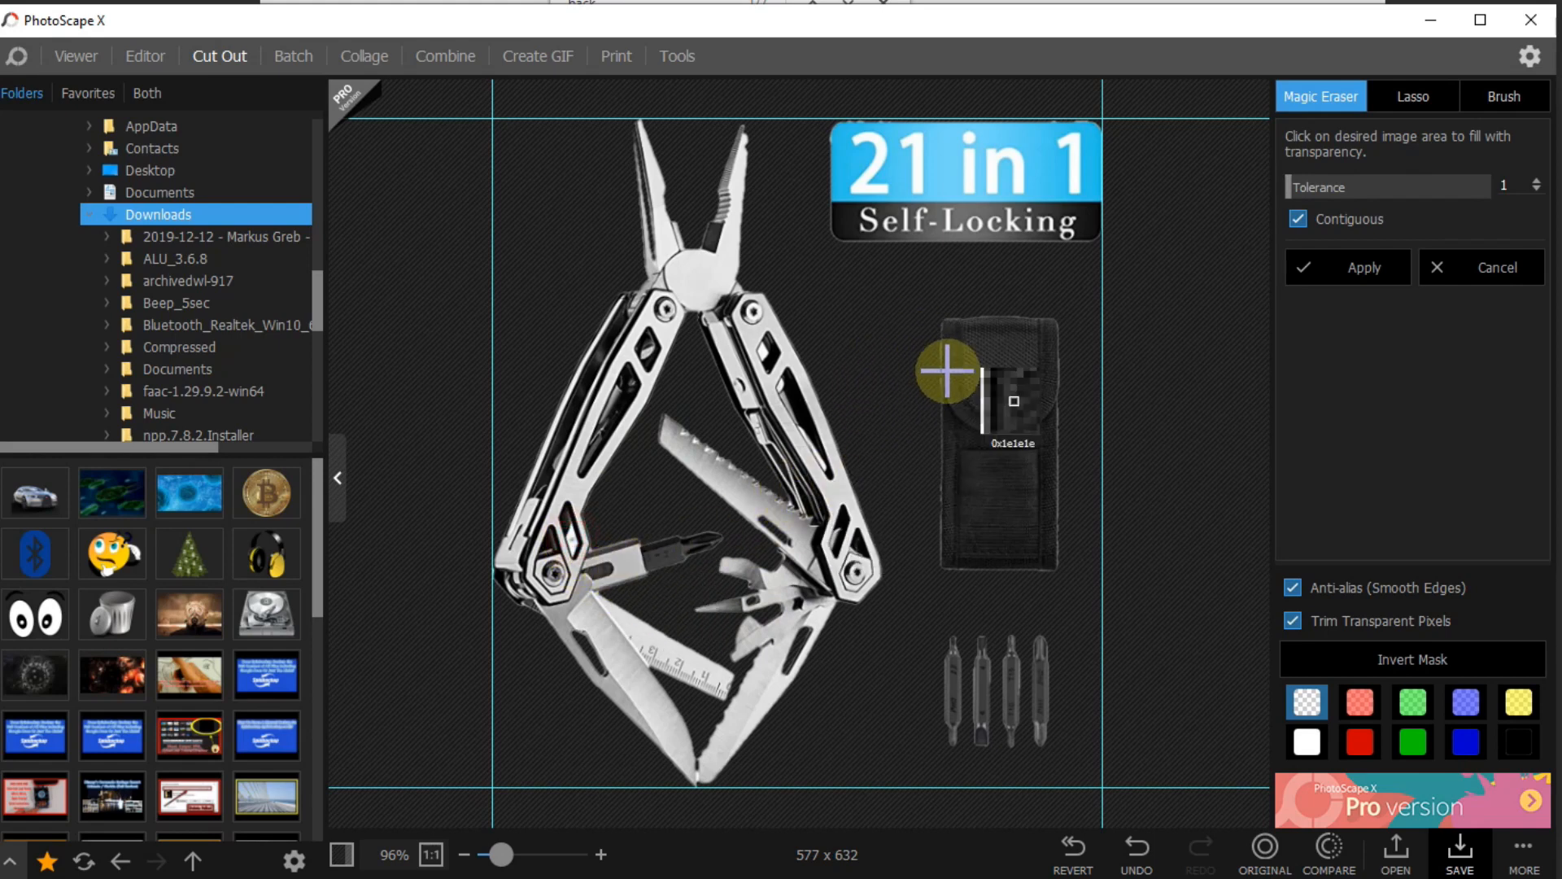
pyautogui.moveTo(966, 387)
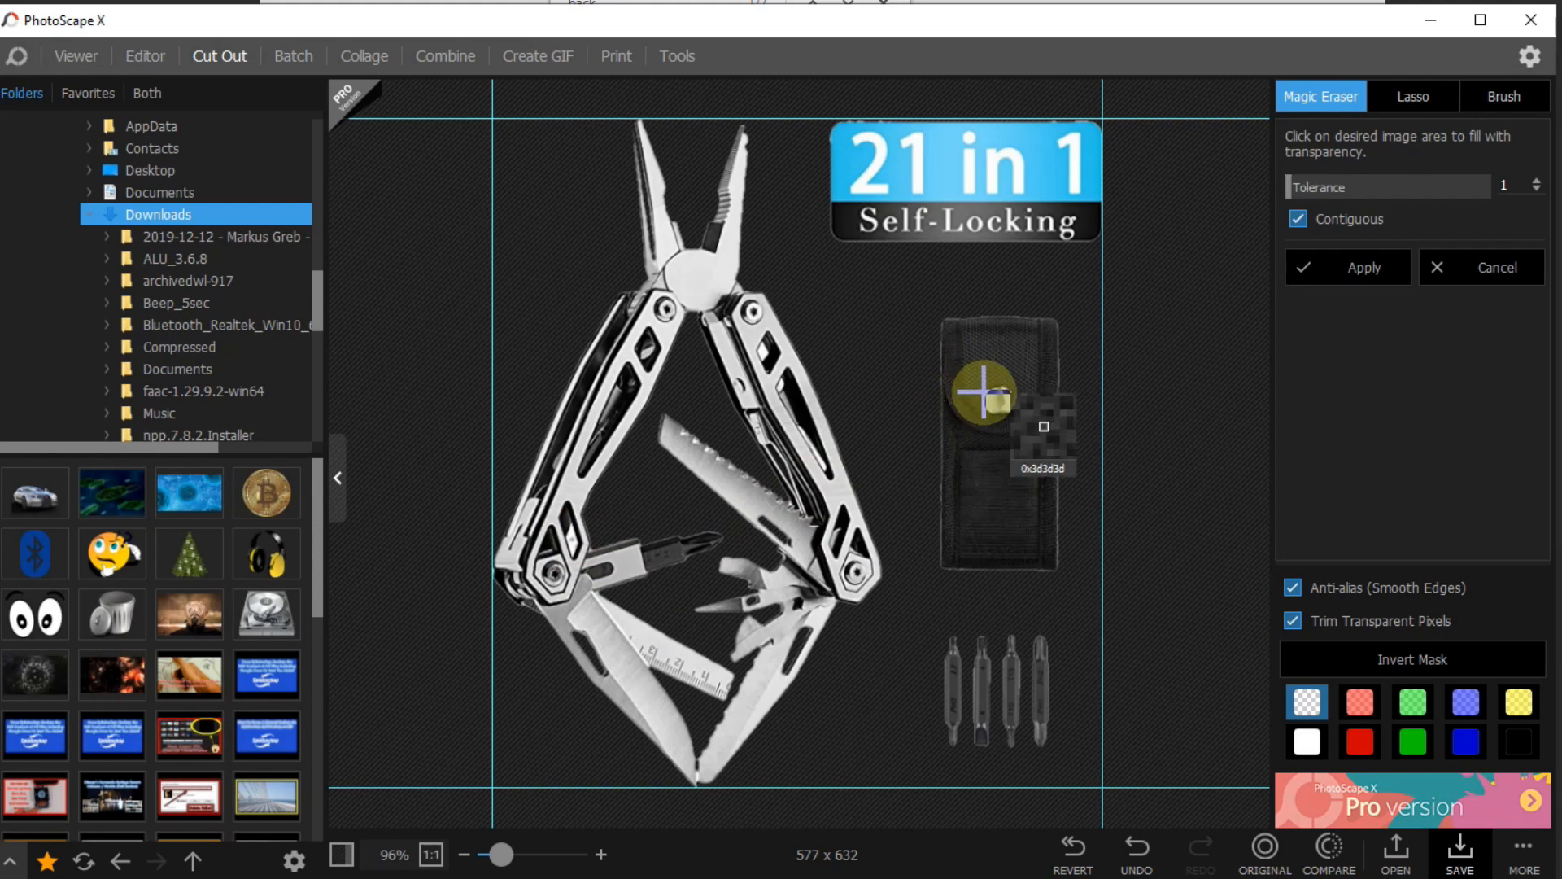
# Apply the Magic Eraser removal and return to the cut-out image window.
pyautogui.click(981, 389)
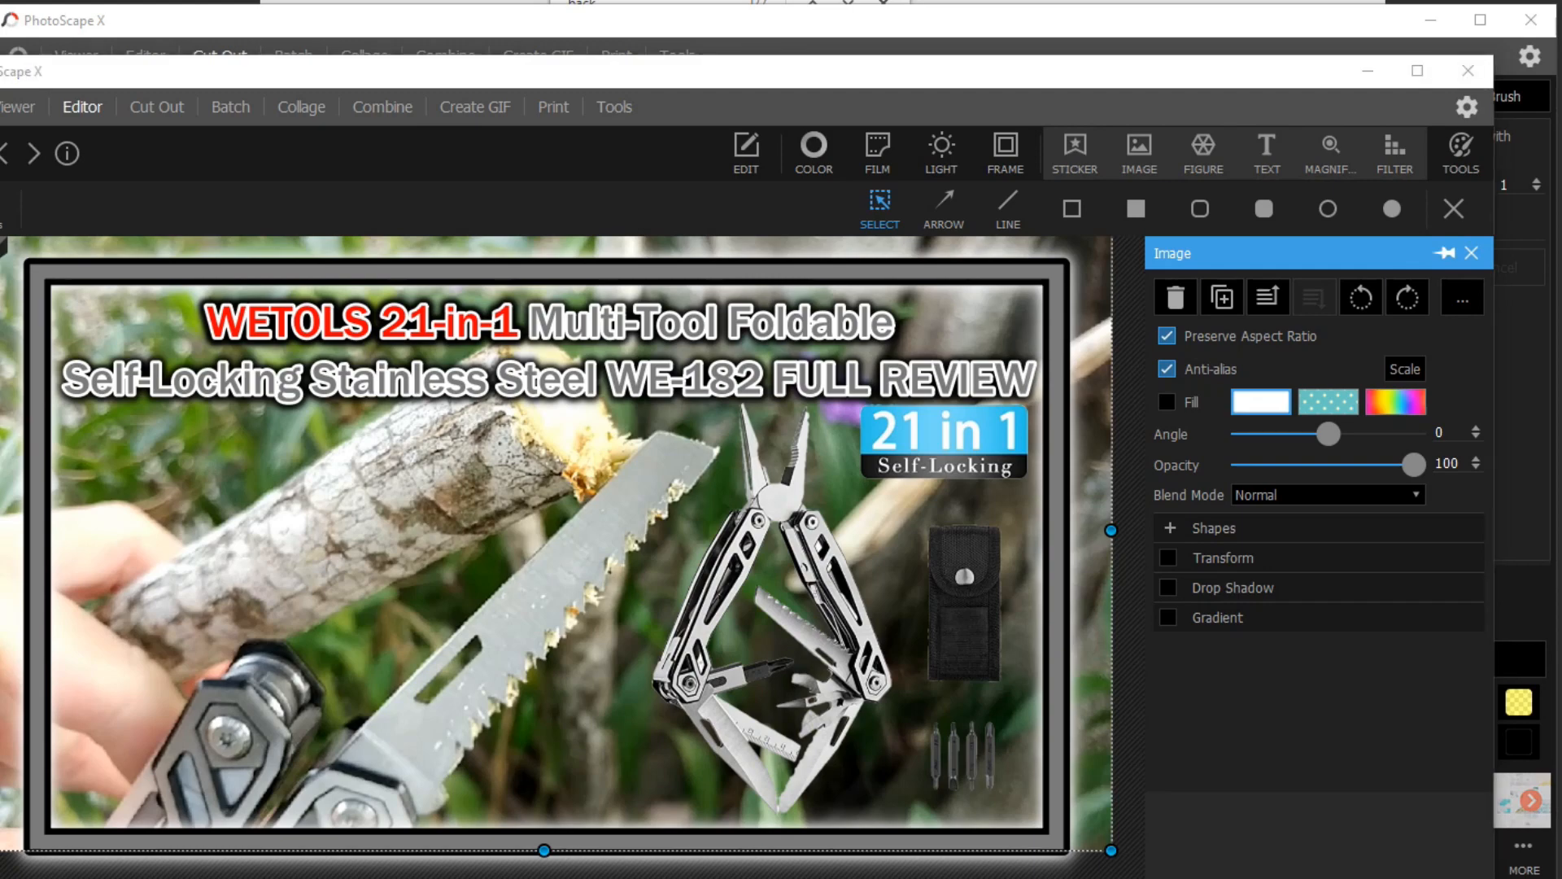
pyautogui.click(218, 55)
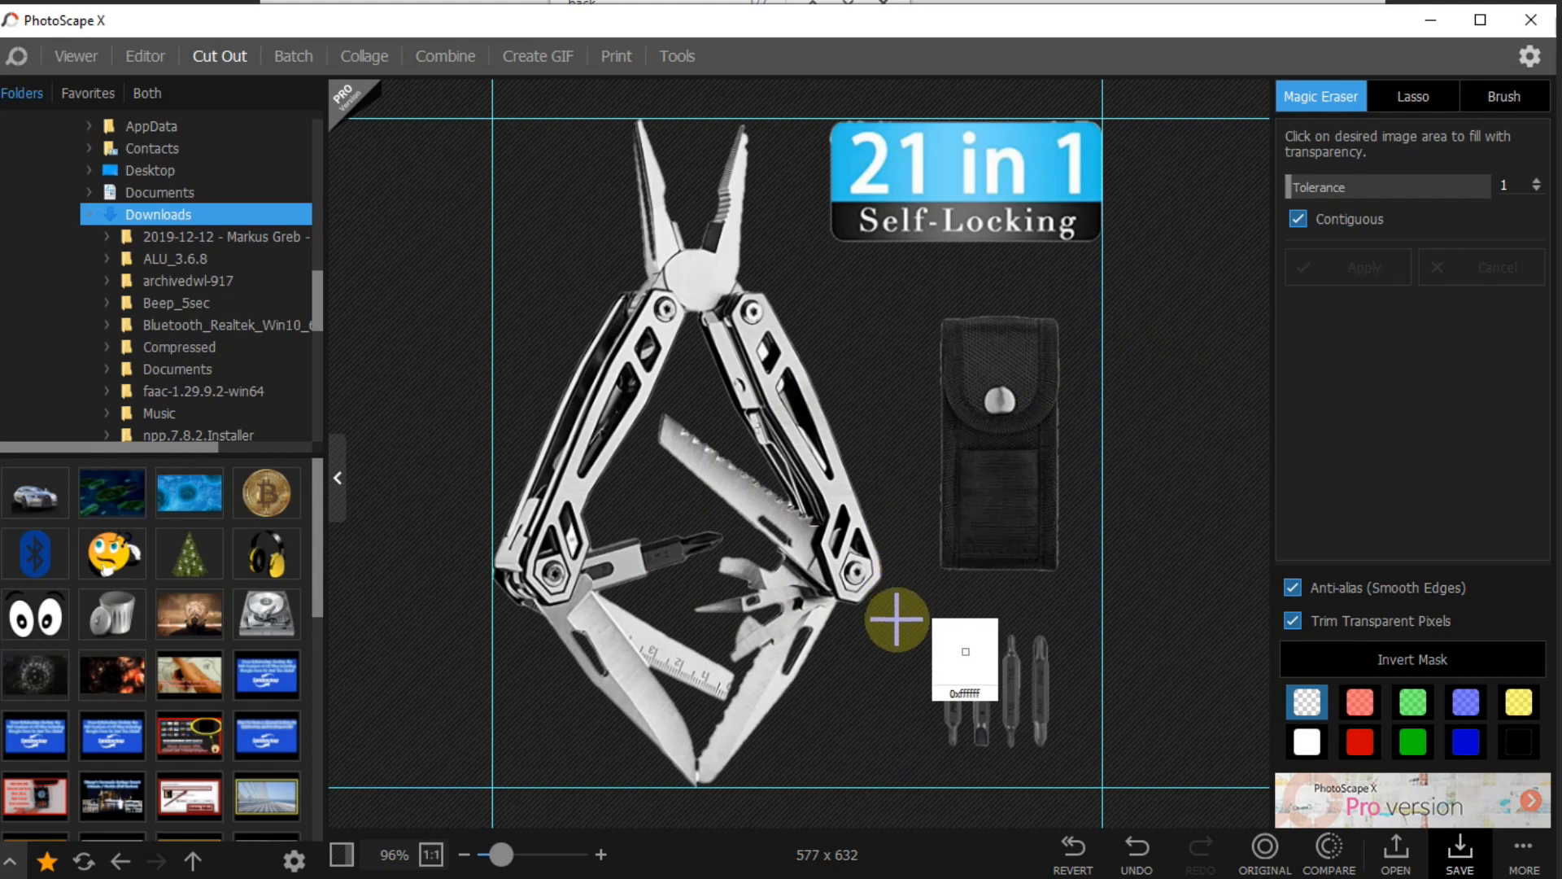
pyautogui.moveTo(887, 470)
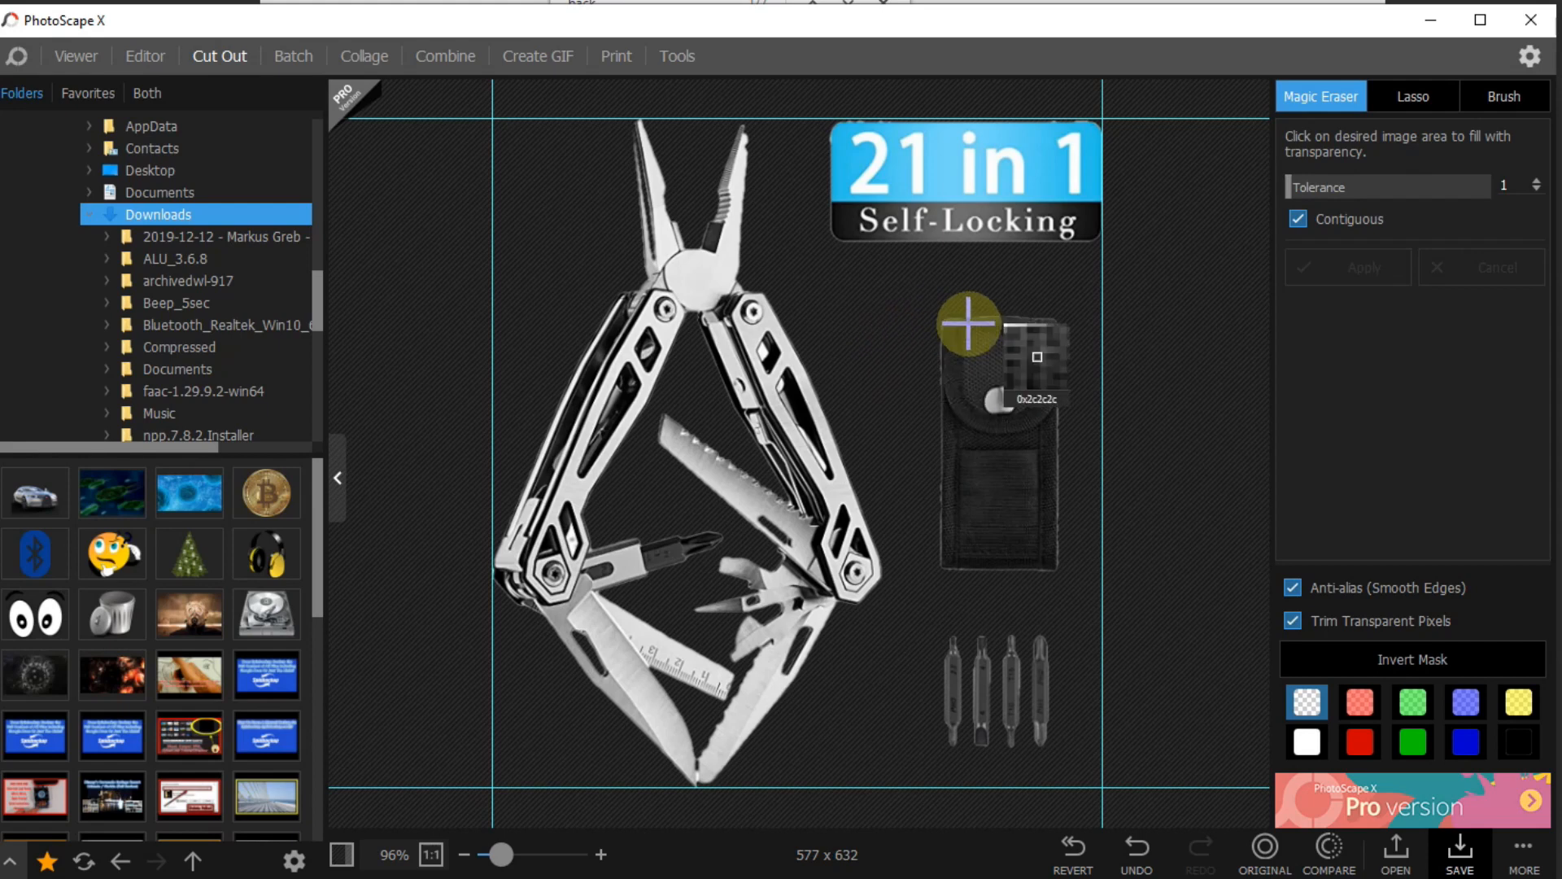
# Try the Lasso and Brush eraser modes without keeping changes, then bring the thumbnail window forward.
pyautogui.click(972, 319)
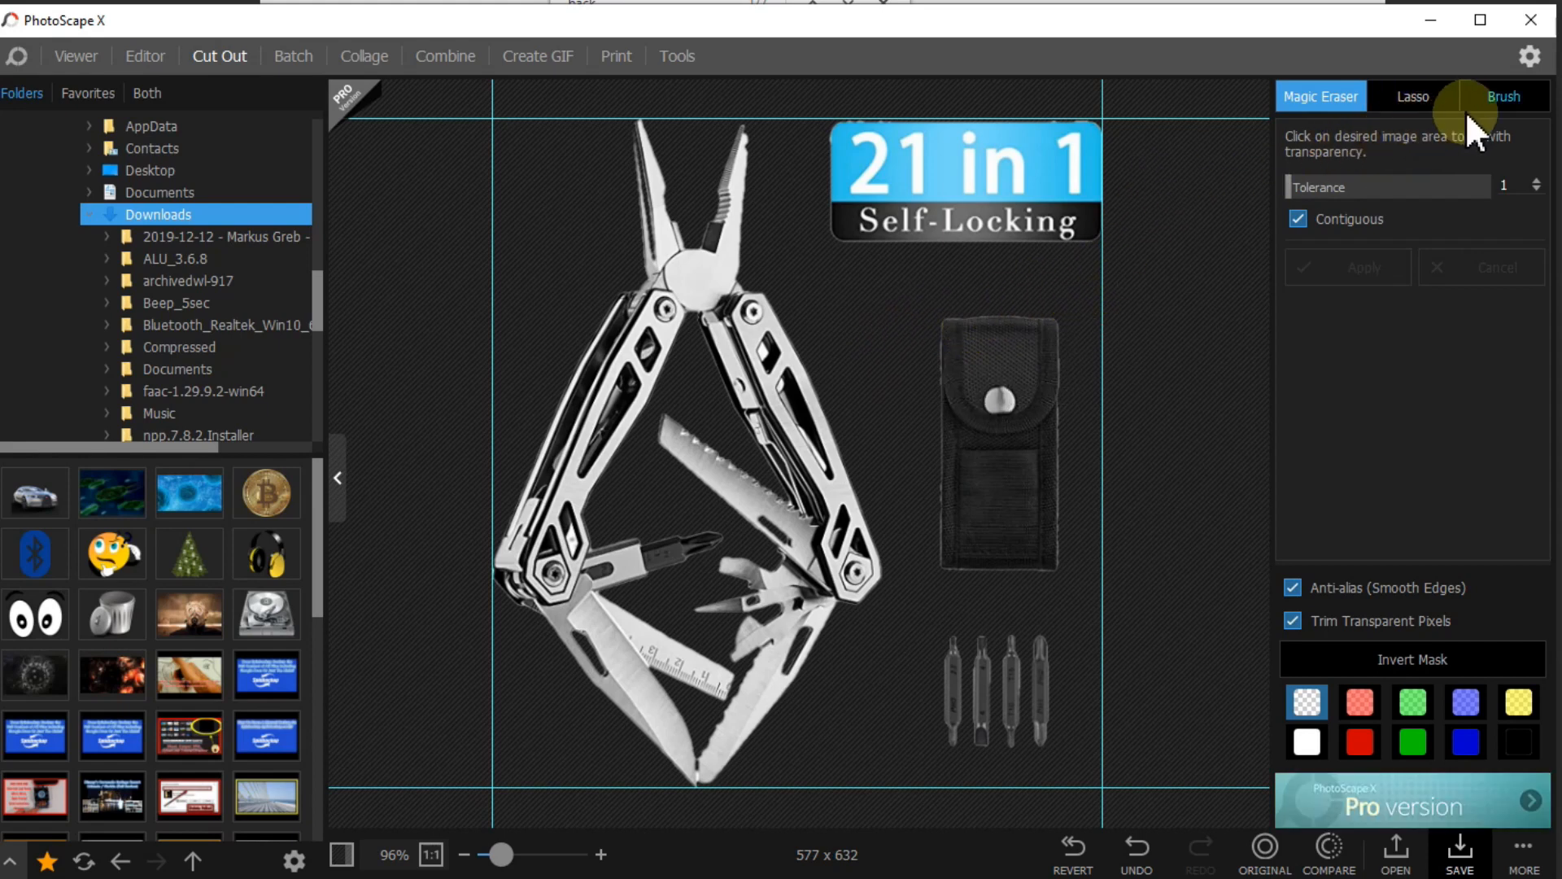
pyautogui.click(1411, 96)
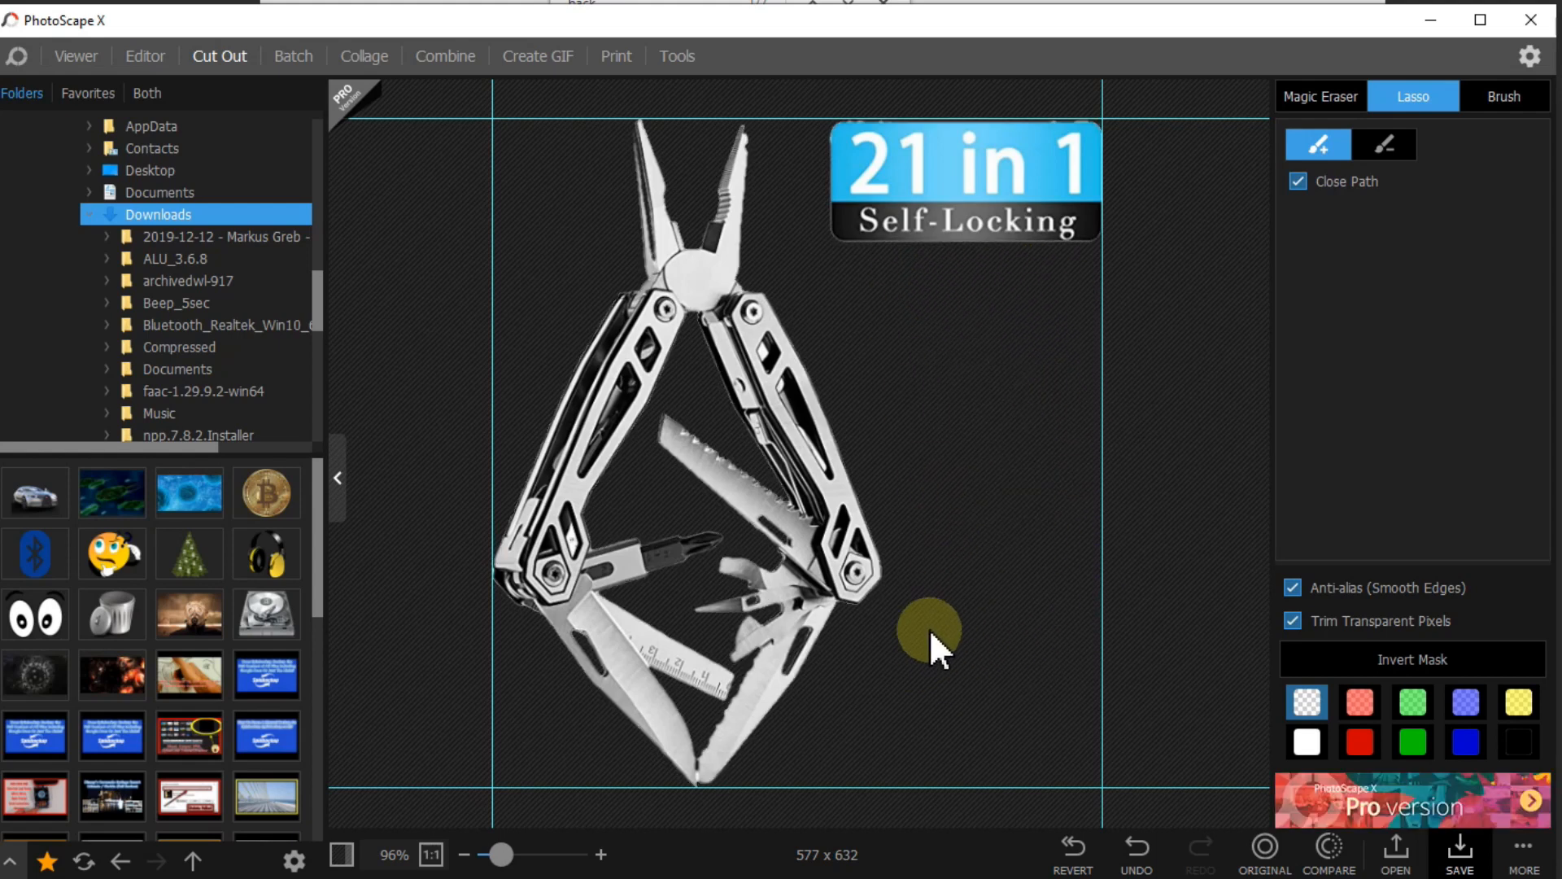
pyautogui.moveTo(942, 523)
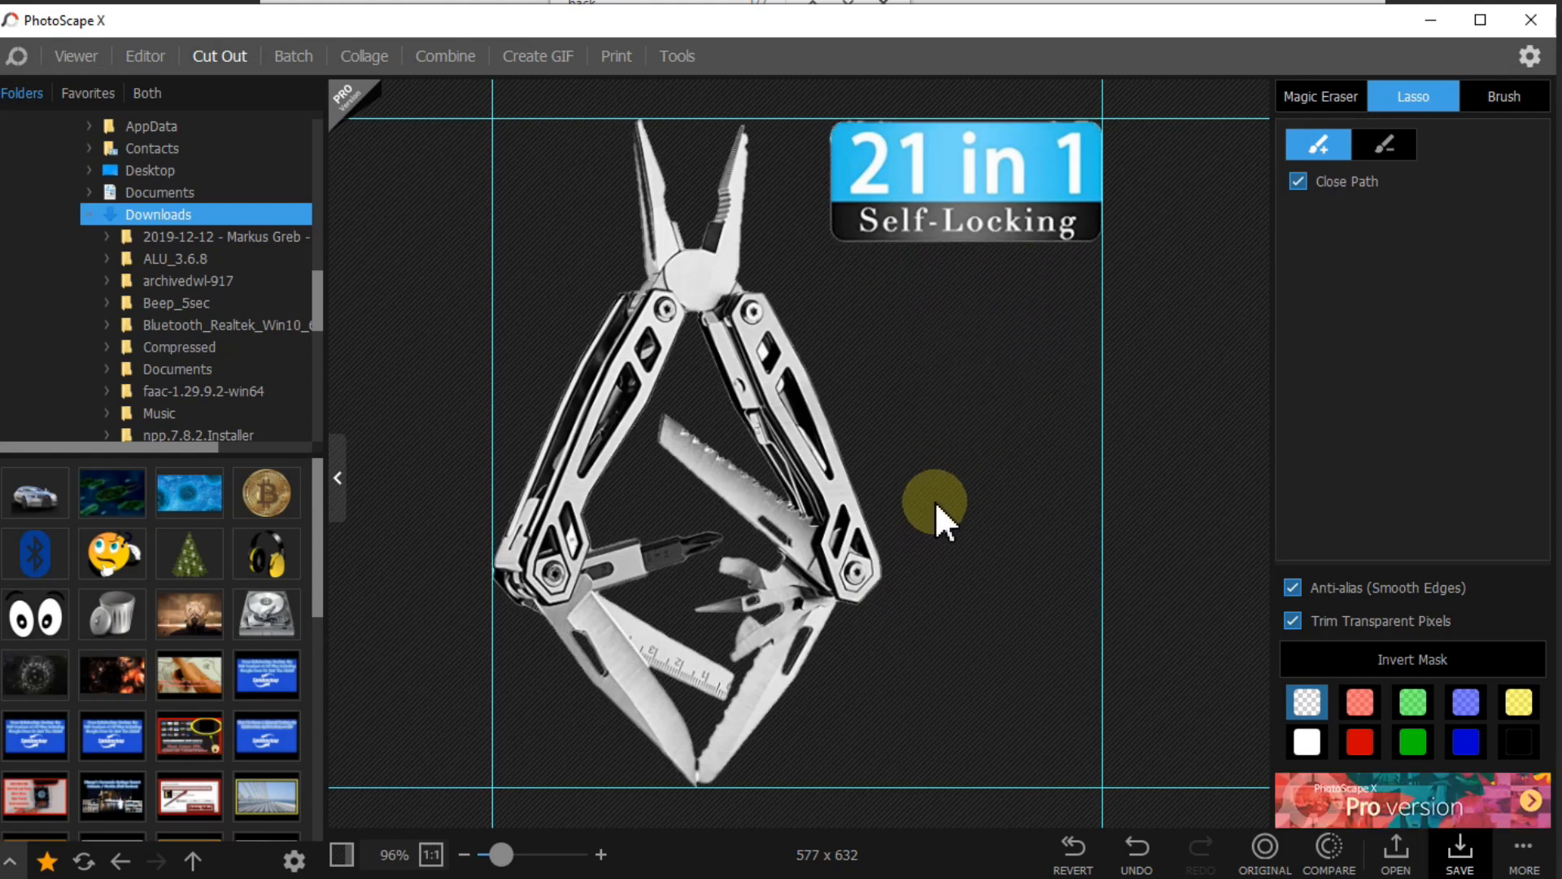
pyautogui.click(1504, 96)
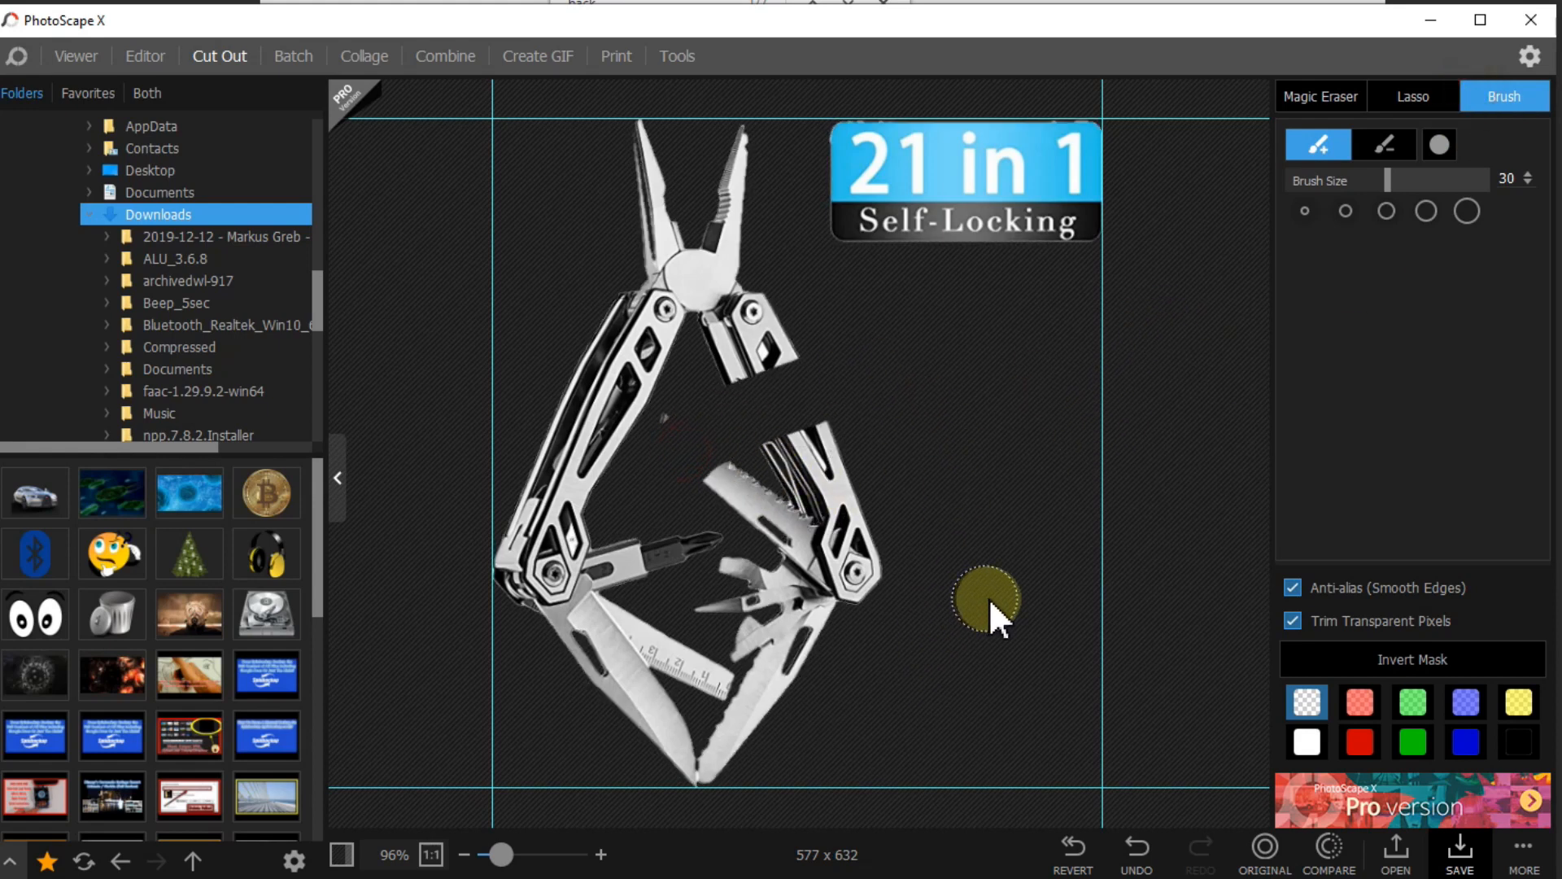
pyautogui.moveTo(1005, 615)
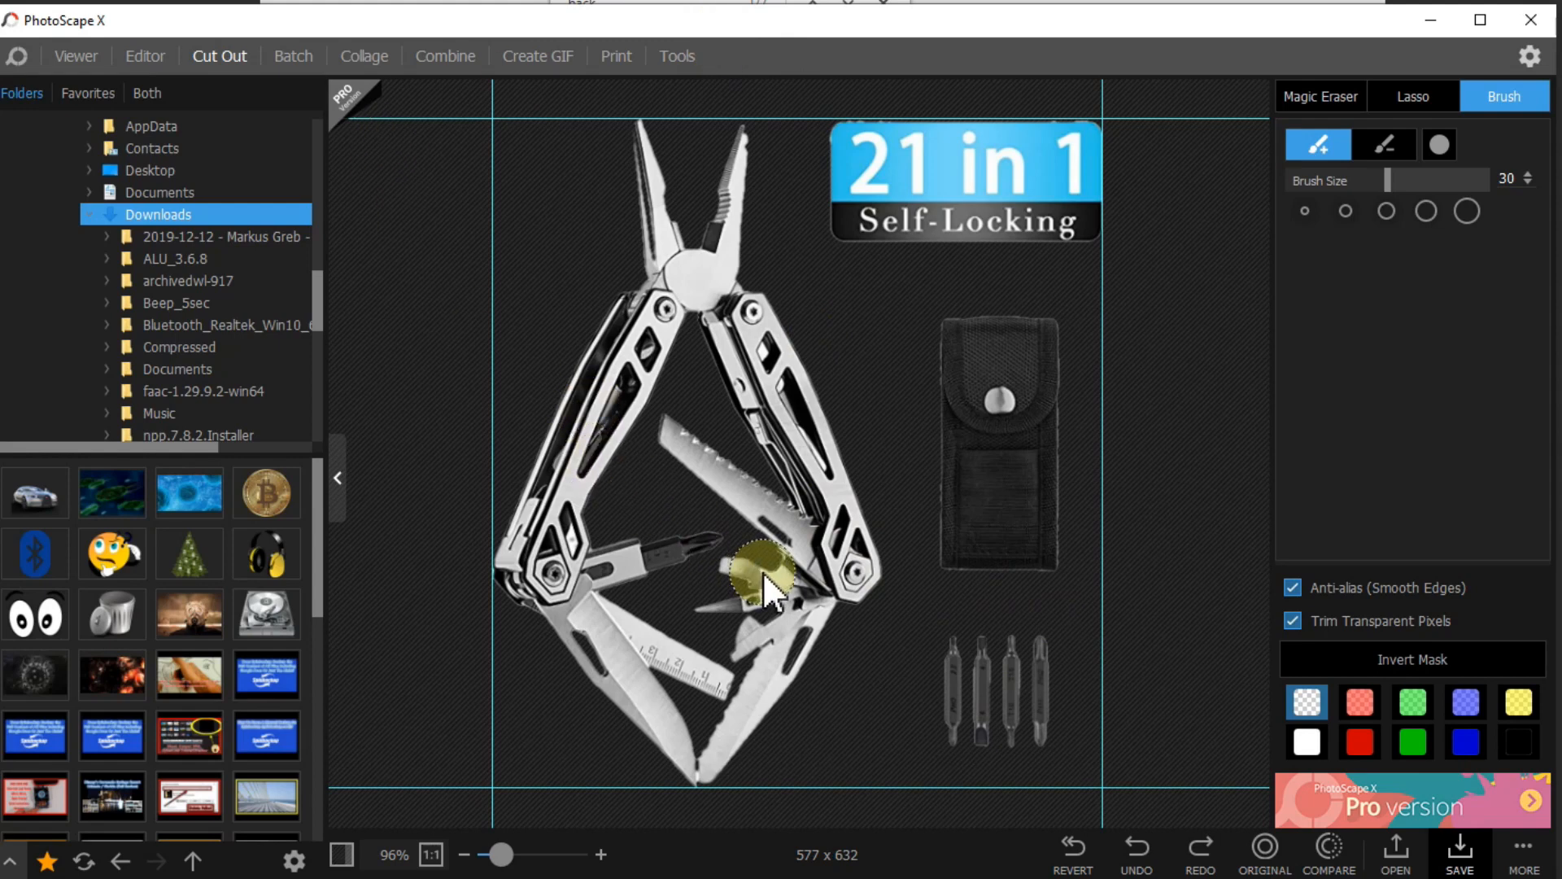
pyautogui.moveTo(766, 587)
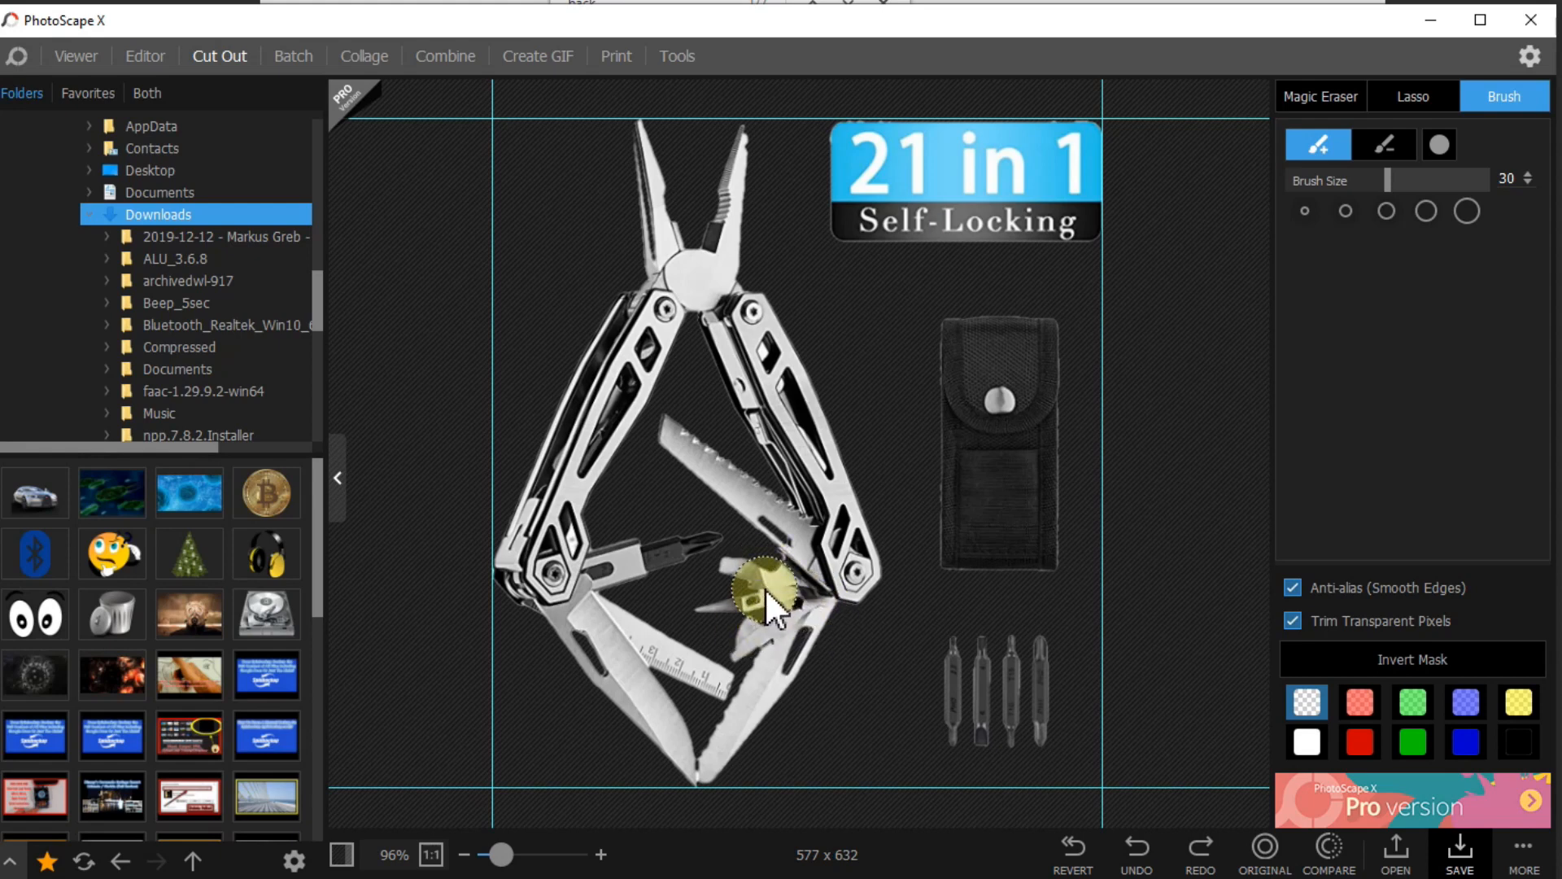
pyautogui.click(766, 592)
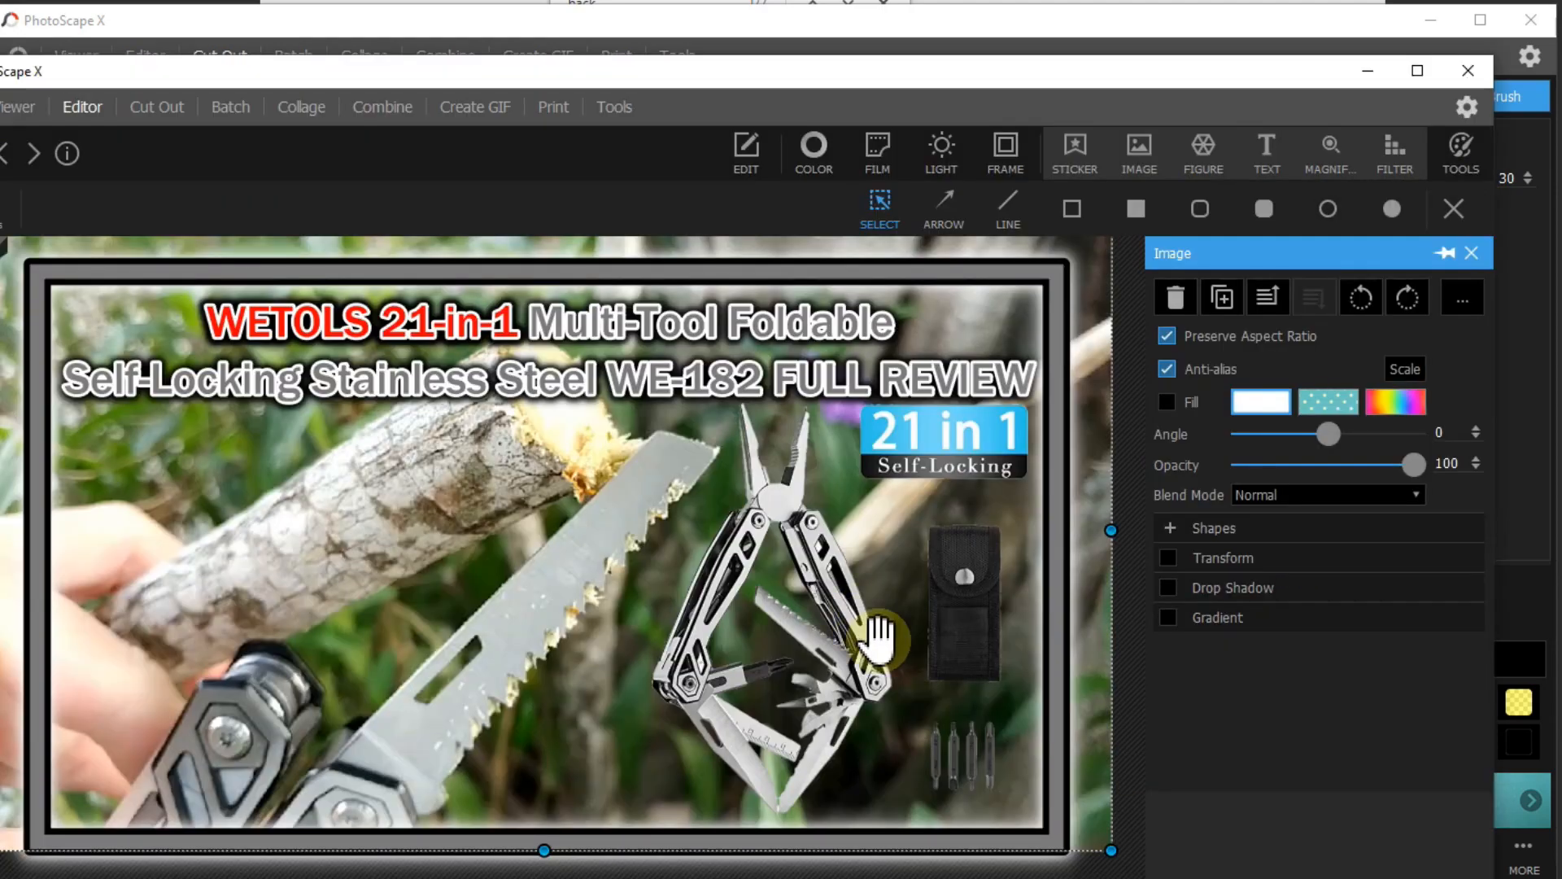
pyautogui.moveTo(807, 583)
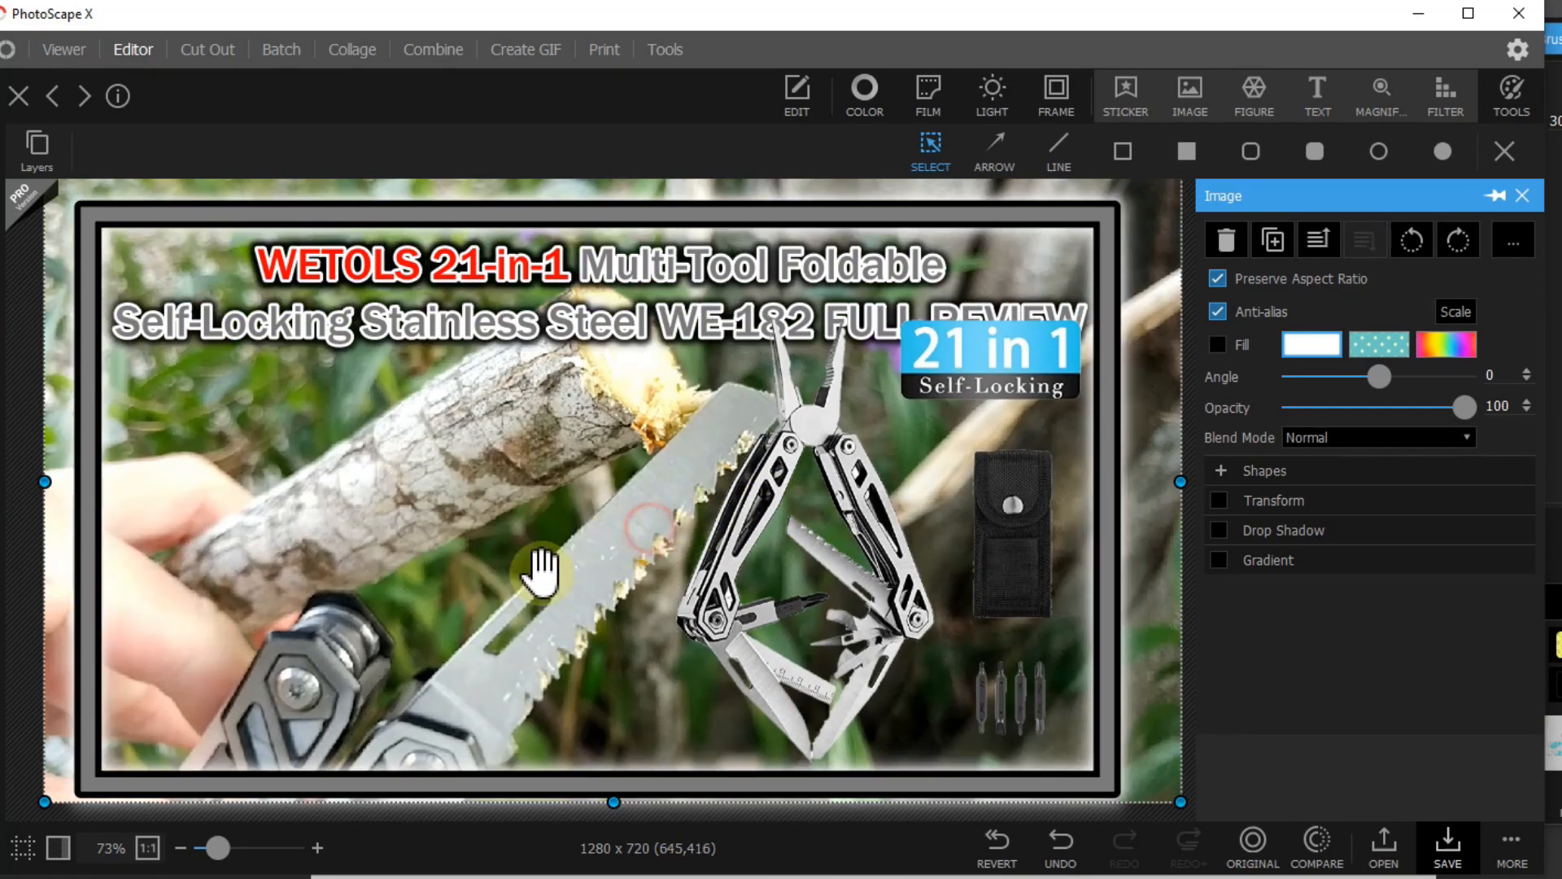
# Maximize the Editor window showing the cut-out multi-tool over the review photo.
pyautogui.click(788, 464)
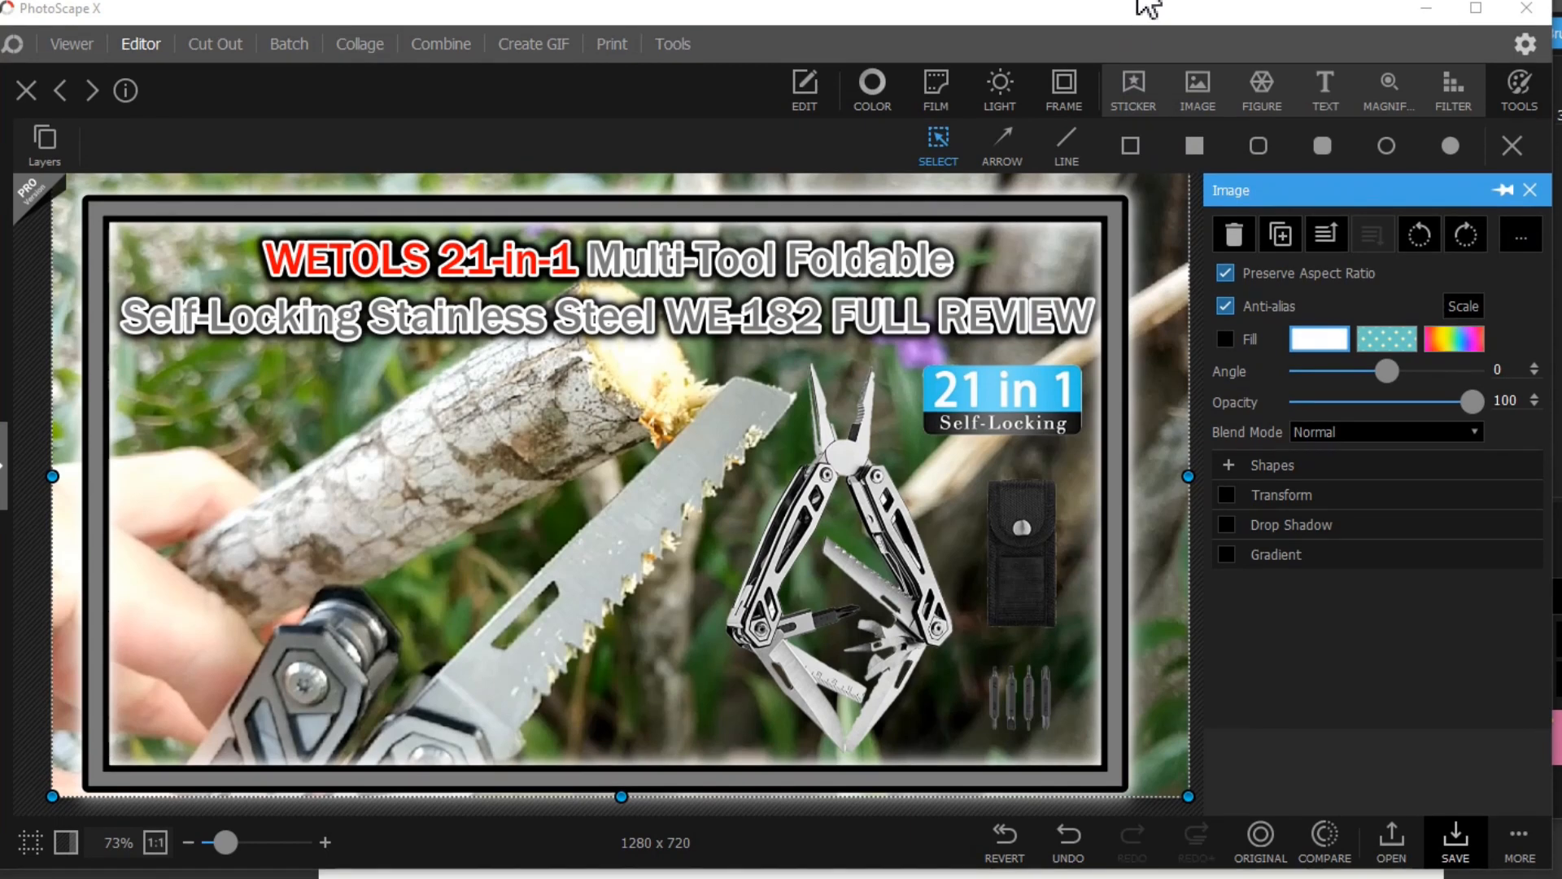
pyautogui.moveTo(1474, 10)
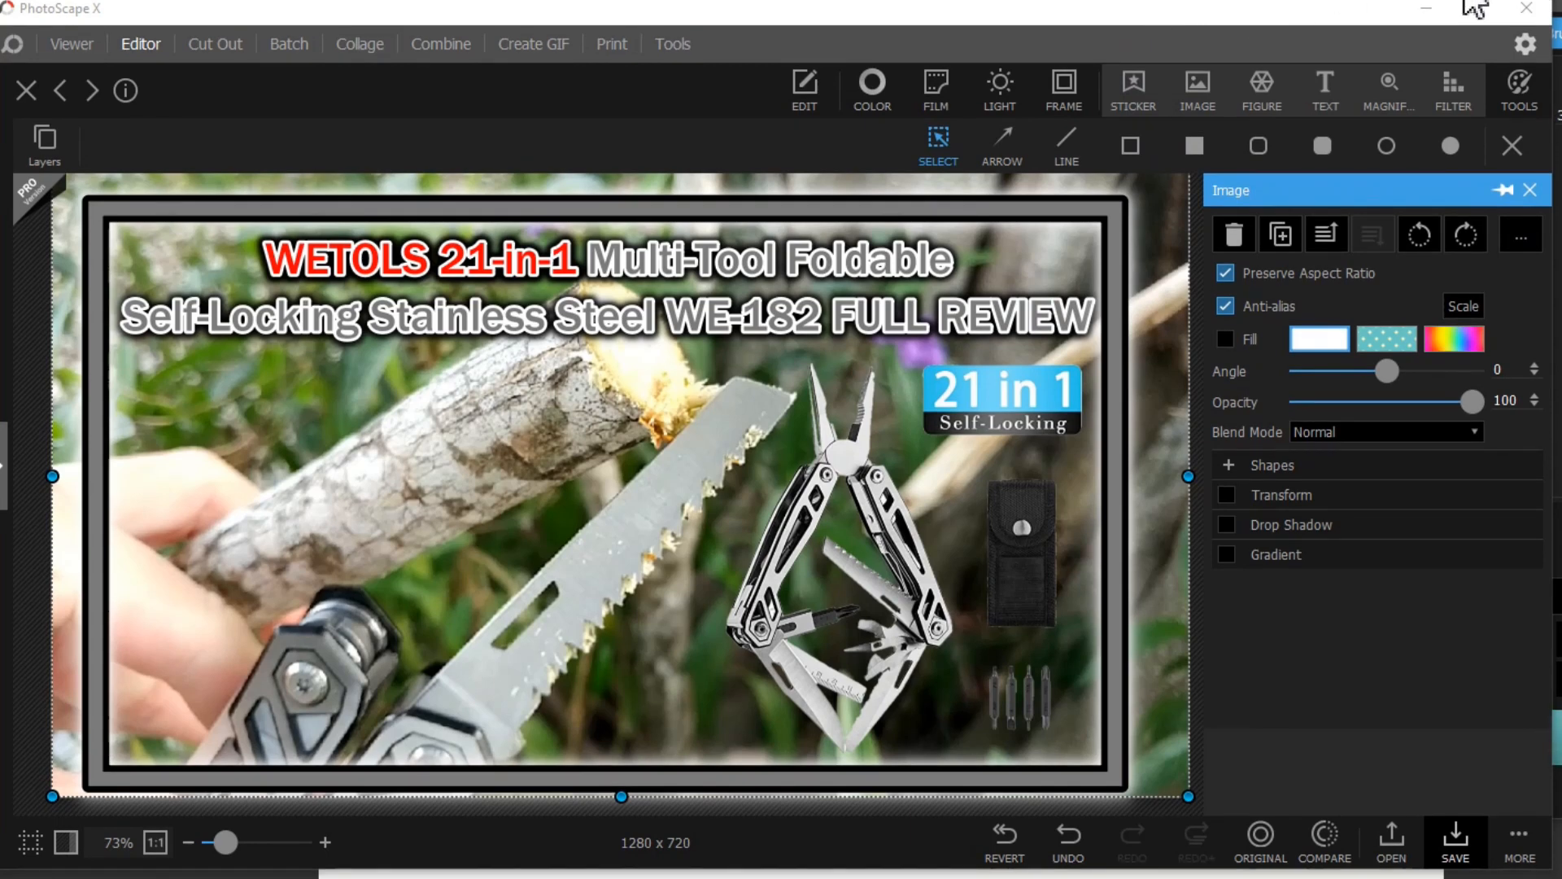